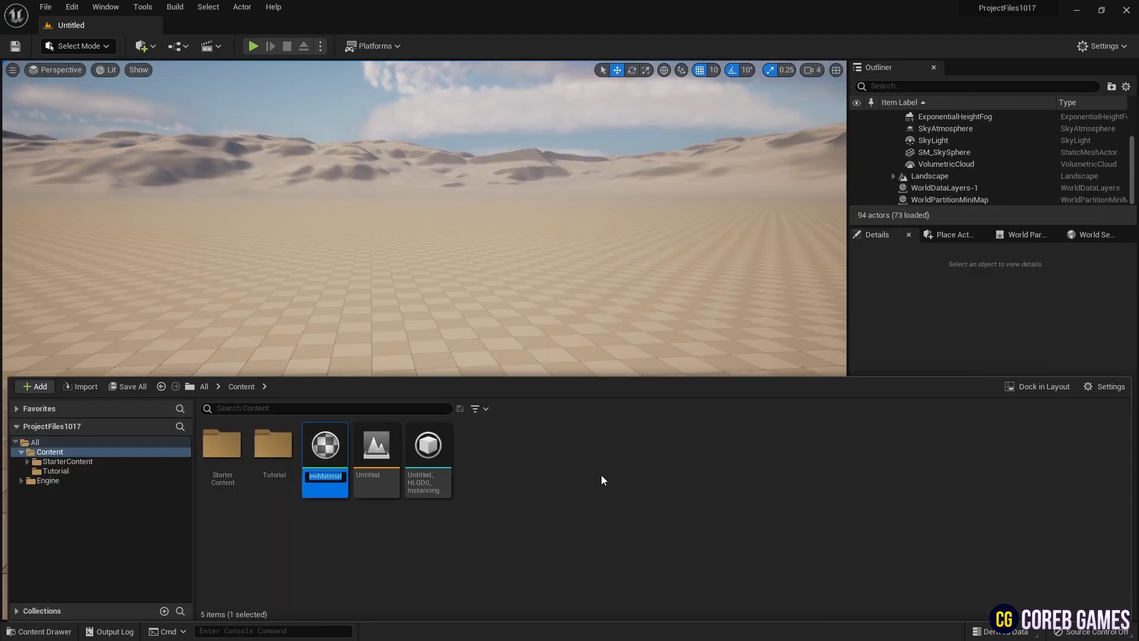
Name the new material asset M_Slash and open it in the material editor
text(M_S)
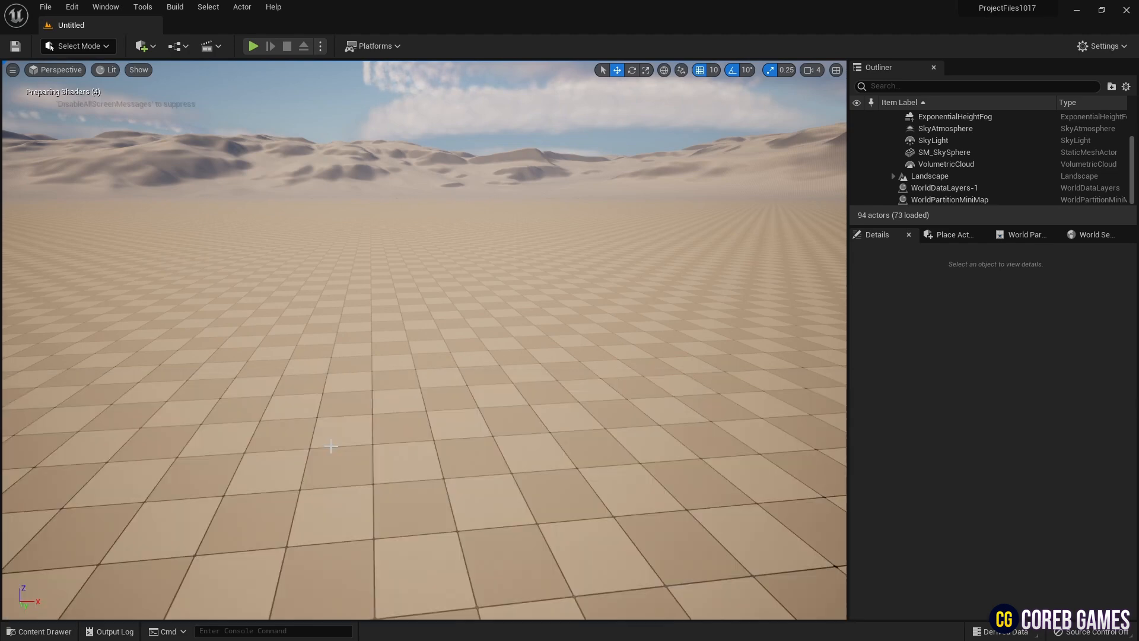
click(473, 108)
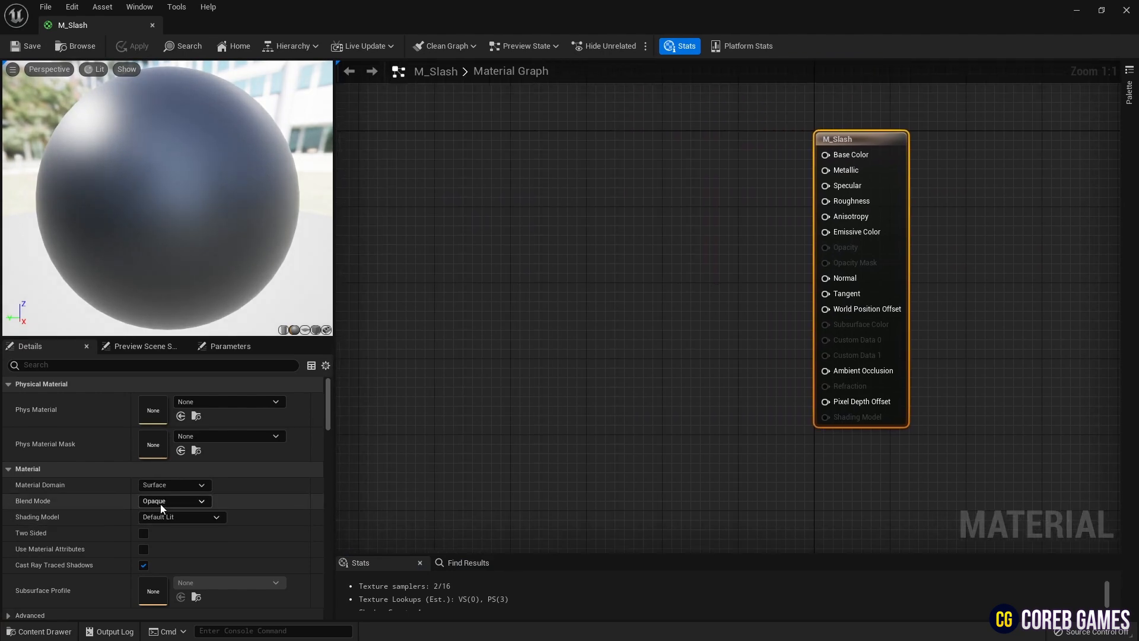
Set M_Slash's Blend Mode to Translucent and enable Two Sided
click(174, 501)
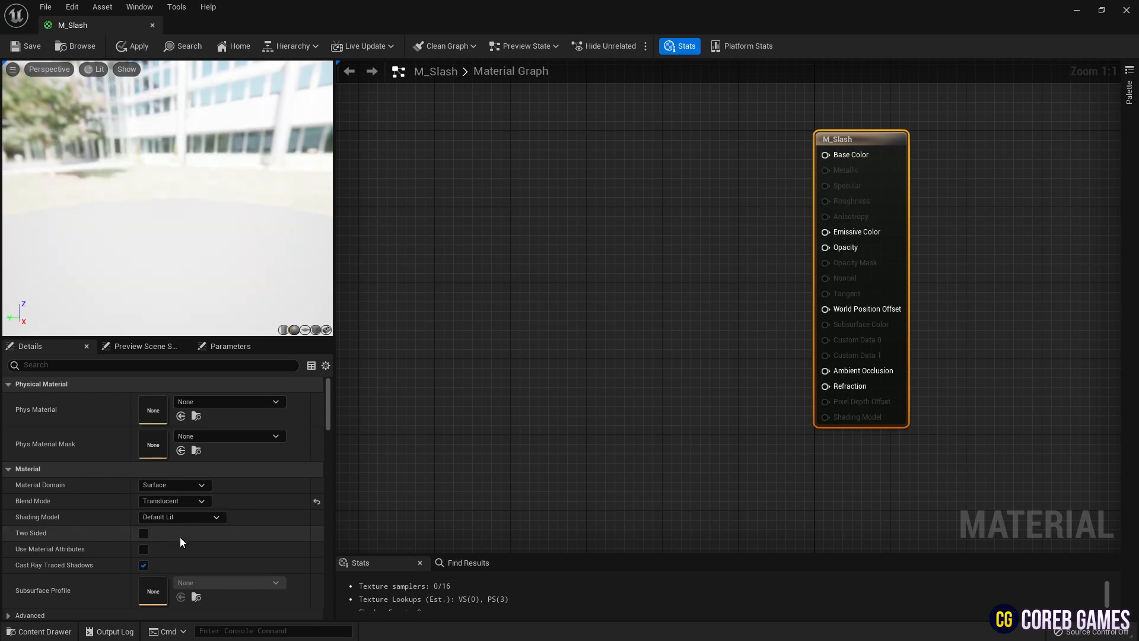
click(143, 533)
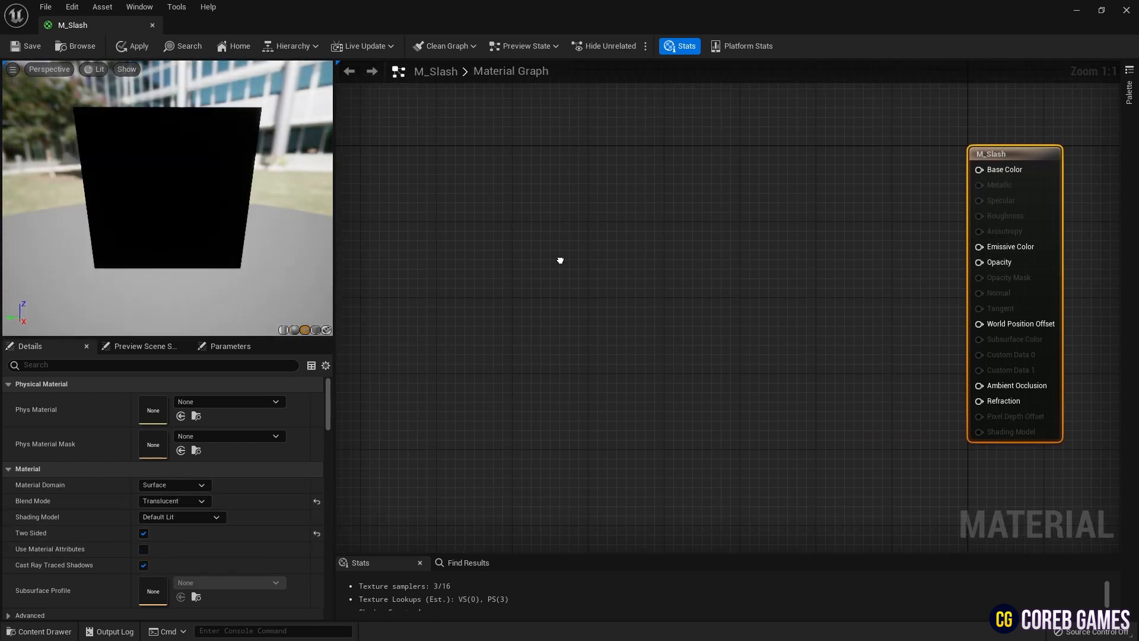
Chain TexCoord, green ComponentMask, Add (-0.5), Abs and OneMinus nodes in sequence
click(519, 228)
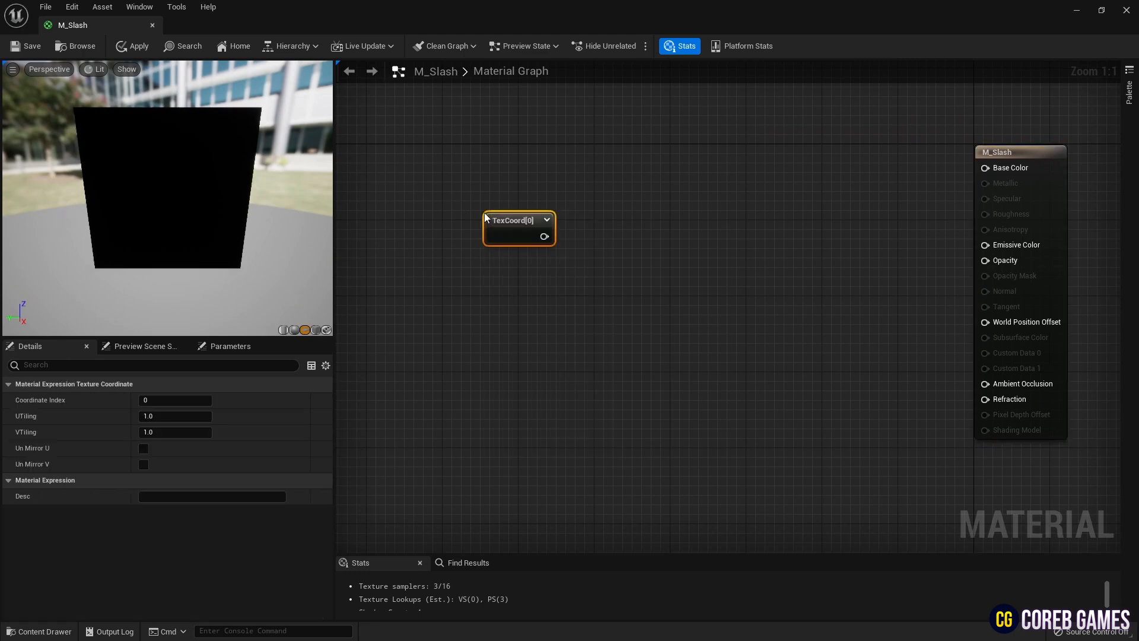
text(com)
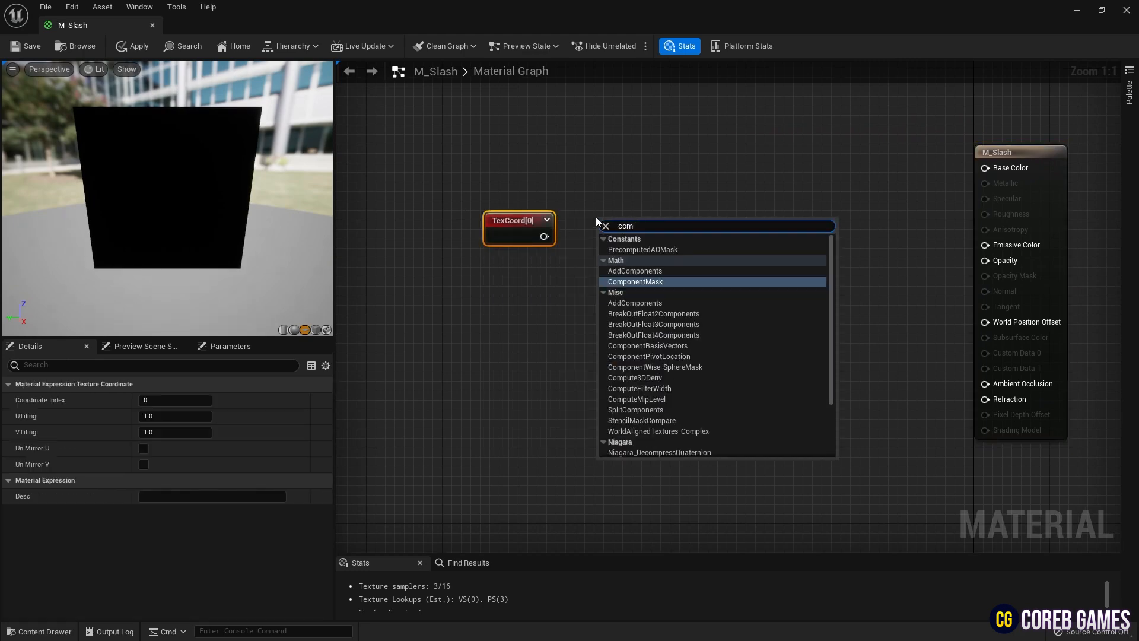
click(635, 281)
text(add)
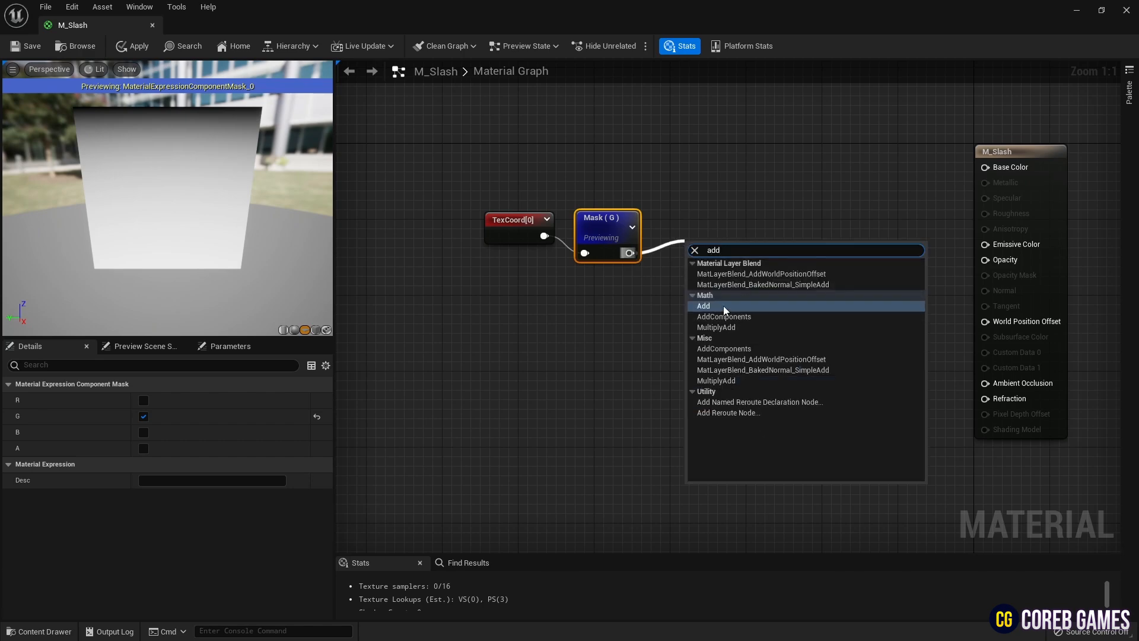
click(704, 305)
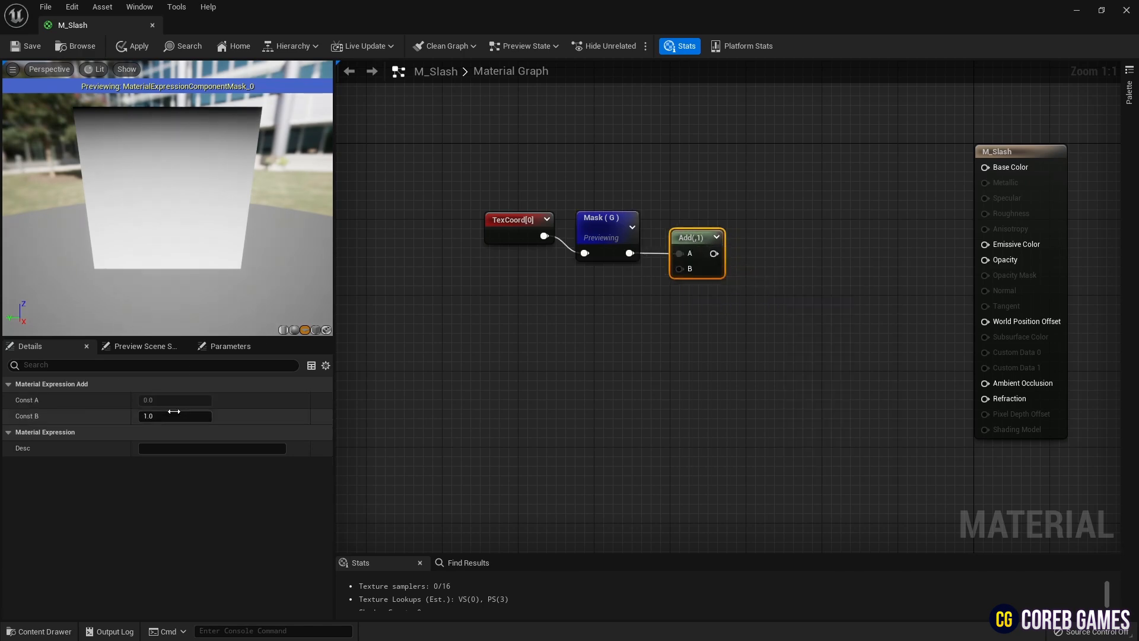
text(-0.5)
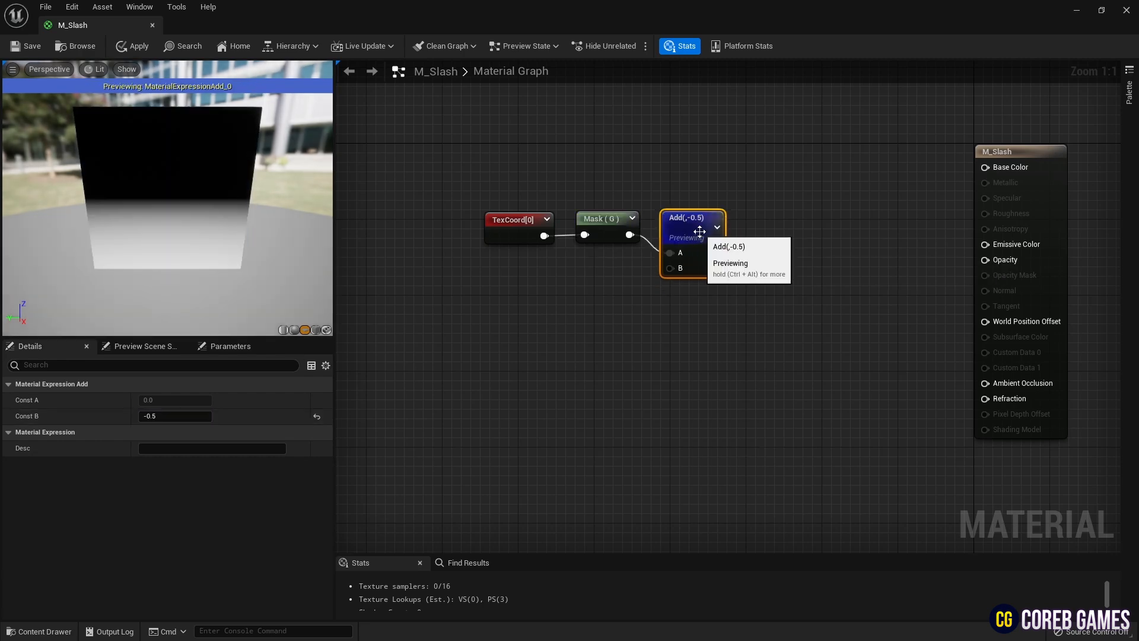
right_click(693, 225)
text(abs)
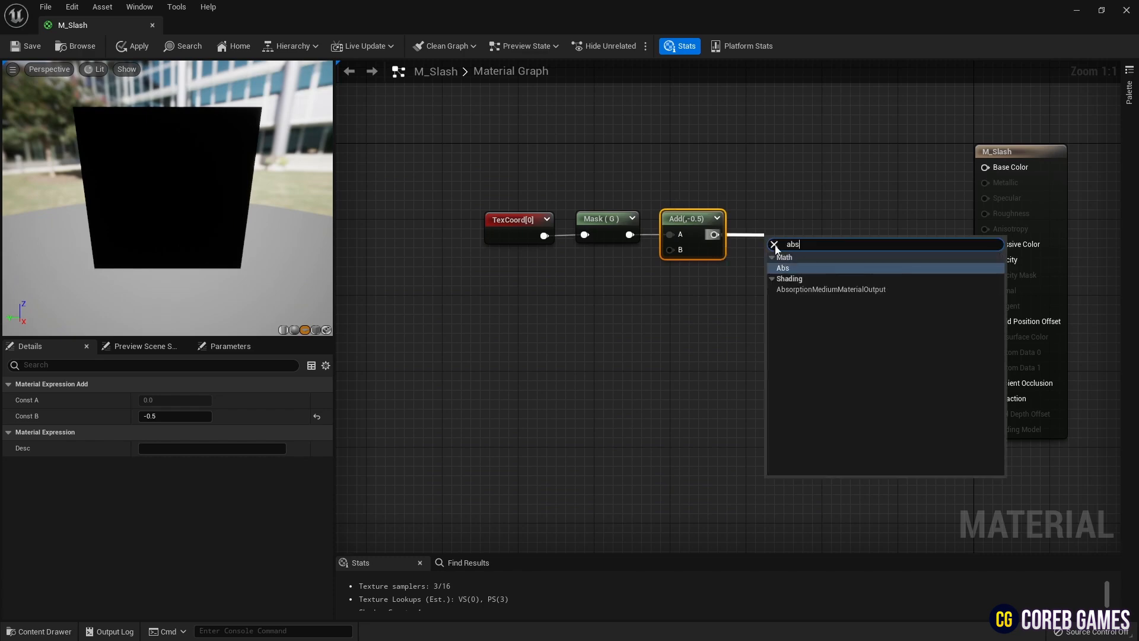
click(783, 268)
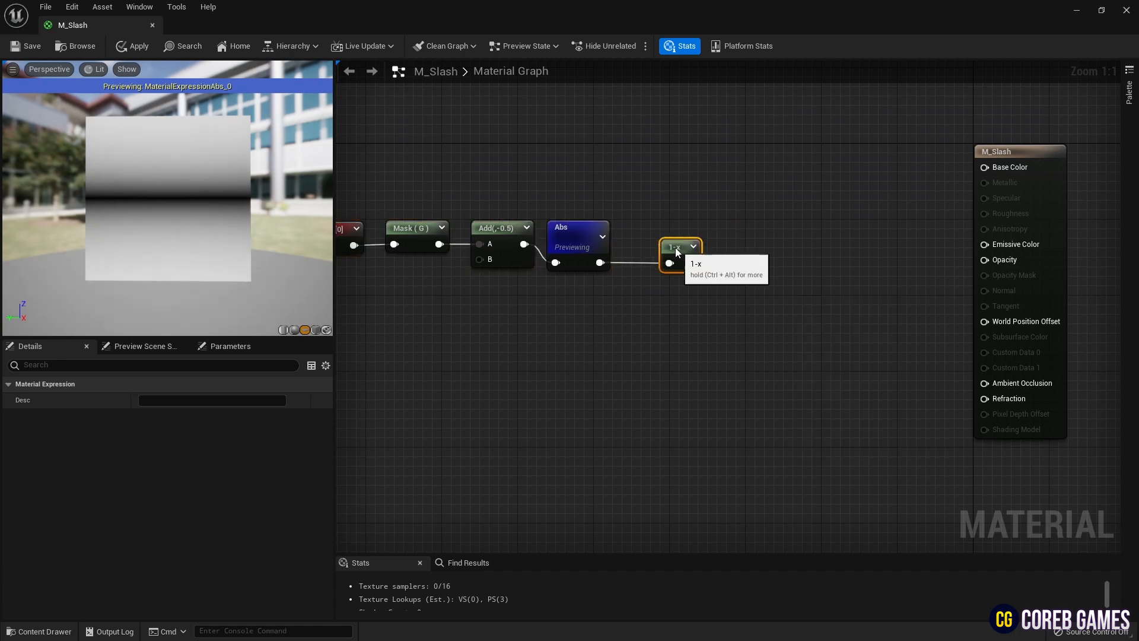
Raise 1-x to a Power whose exponent is a Contrast scalar parameter of 120
text(power)
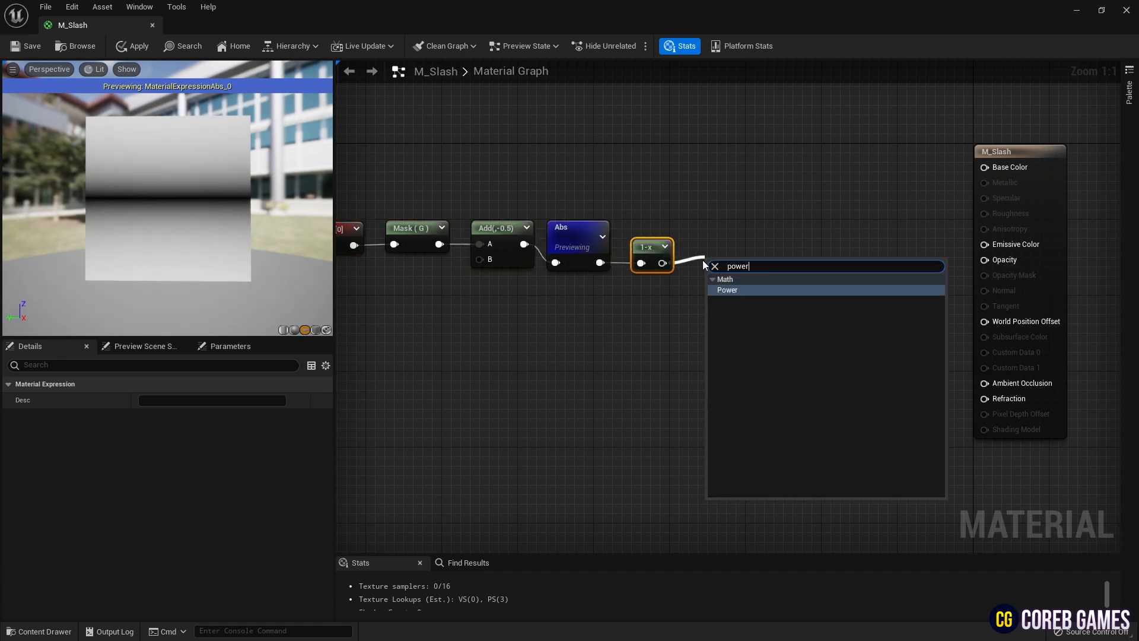
click(727, 290)
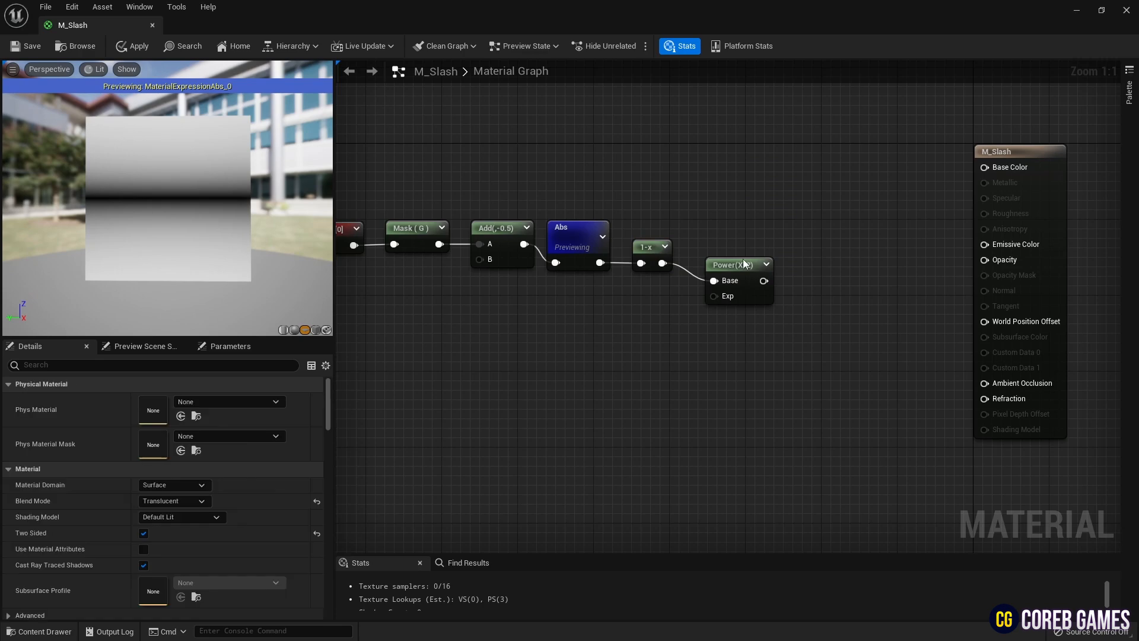
click(646, 246)
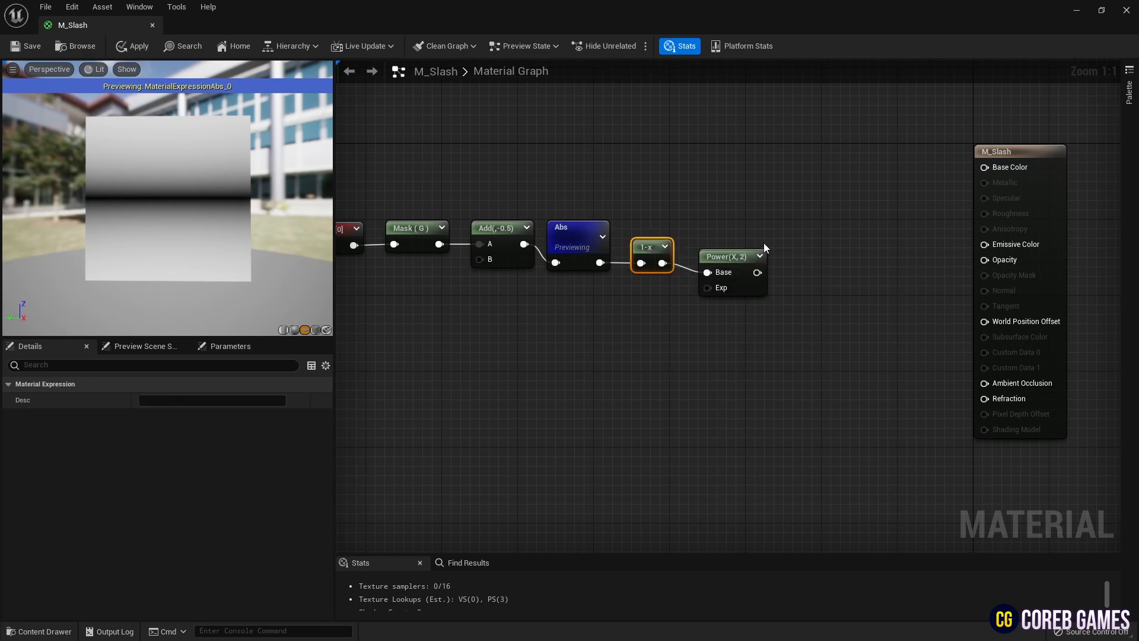
click(732, 256)
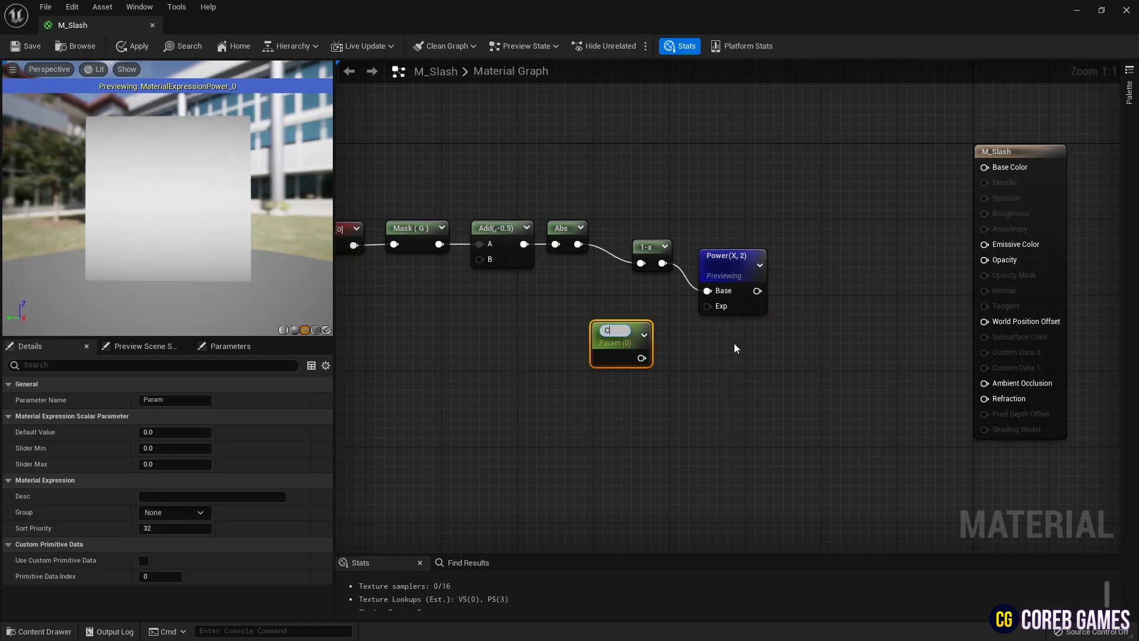
text(Contrst)
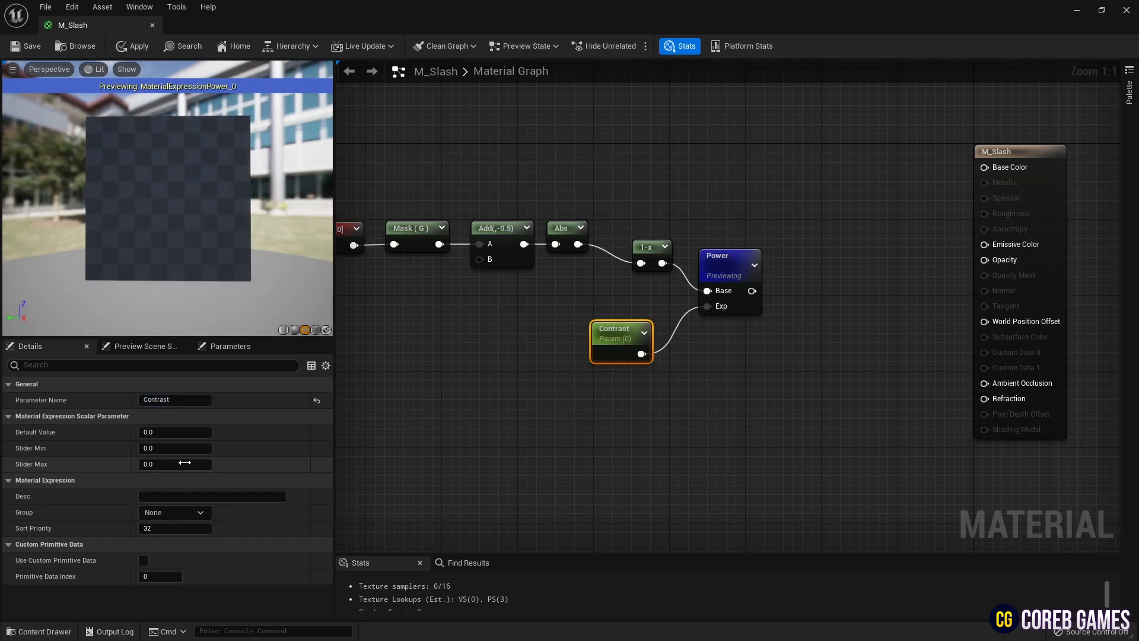
text(120.0)
text(rad)
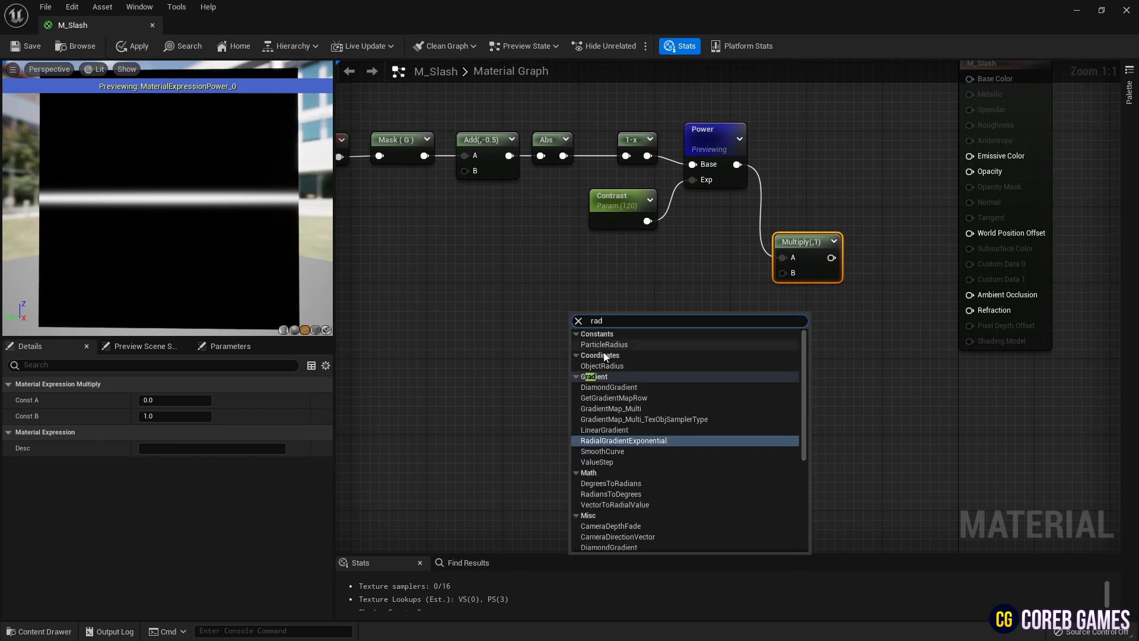
Multiply the result by a RadialGradientExponential with a 0.35 constant radius
click(623, 440)
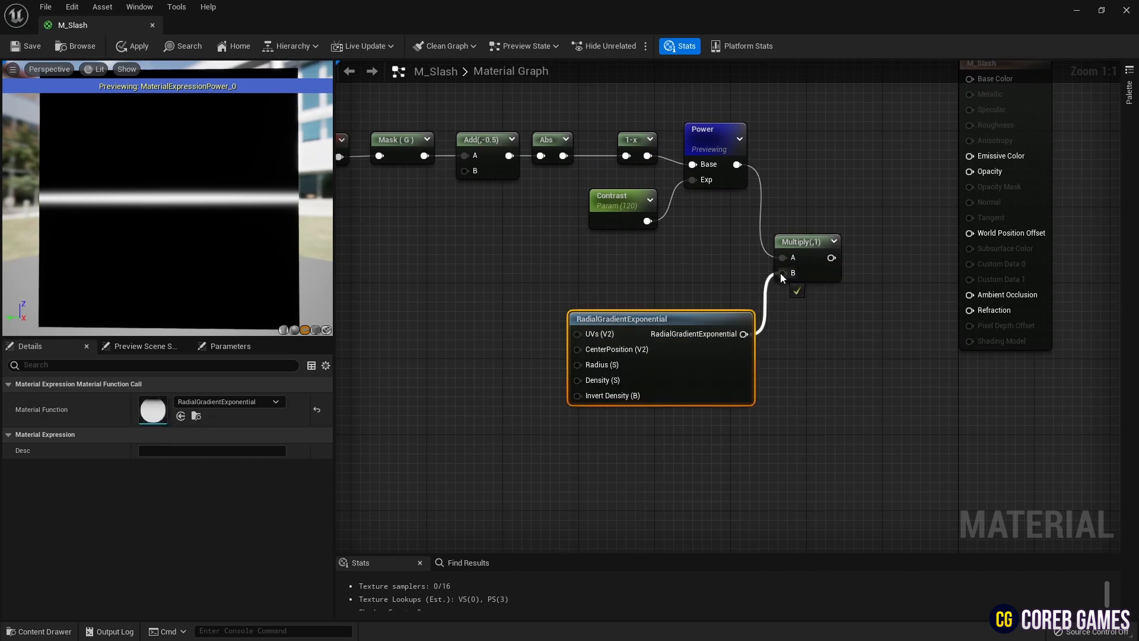
click(802, 242)
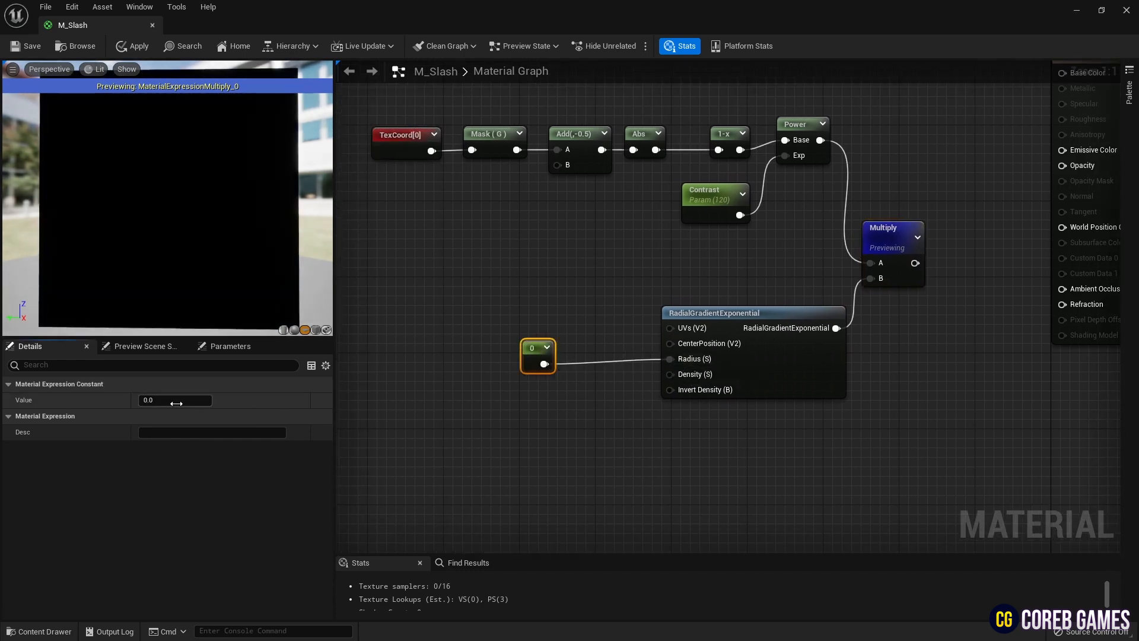
text(0.35)
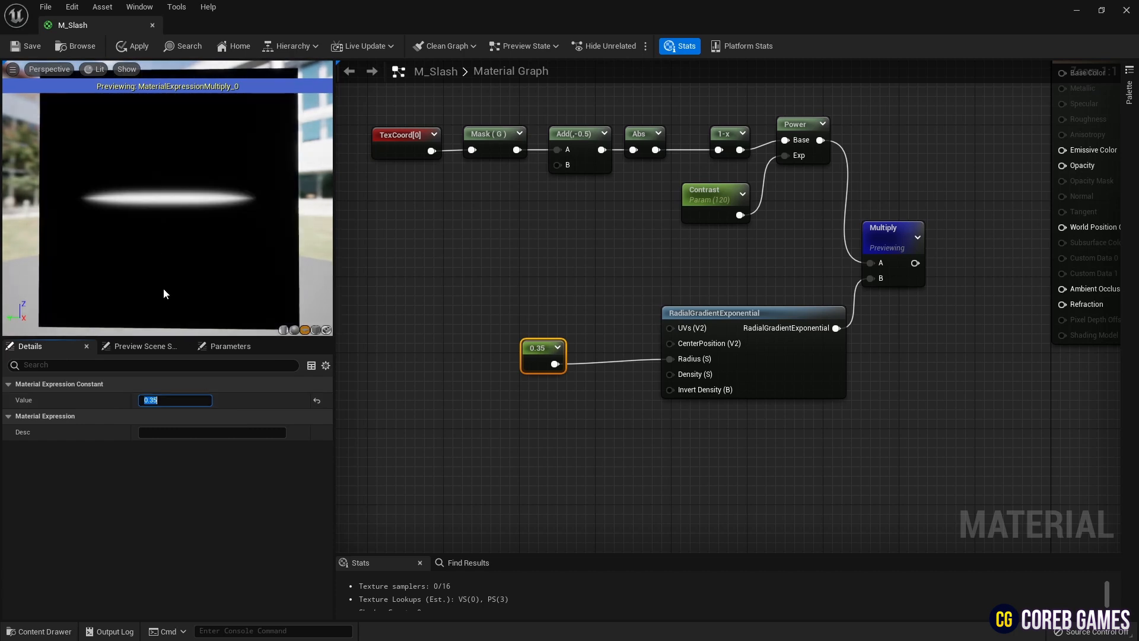
drag(543, 347, 598, 370)
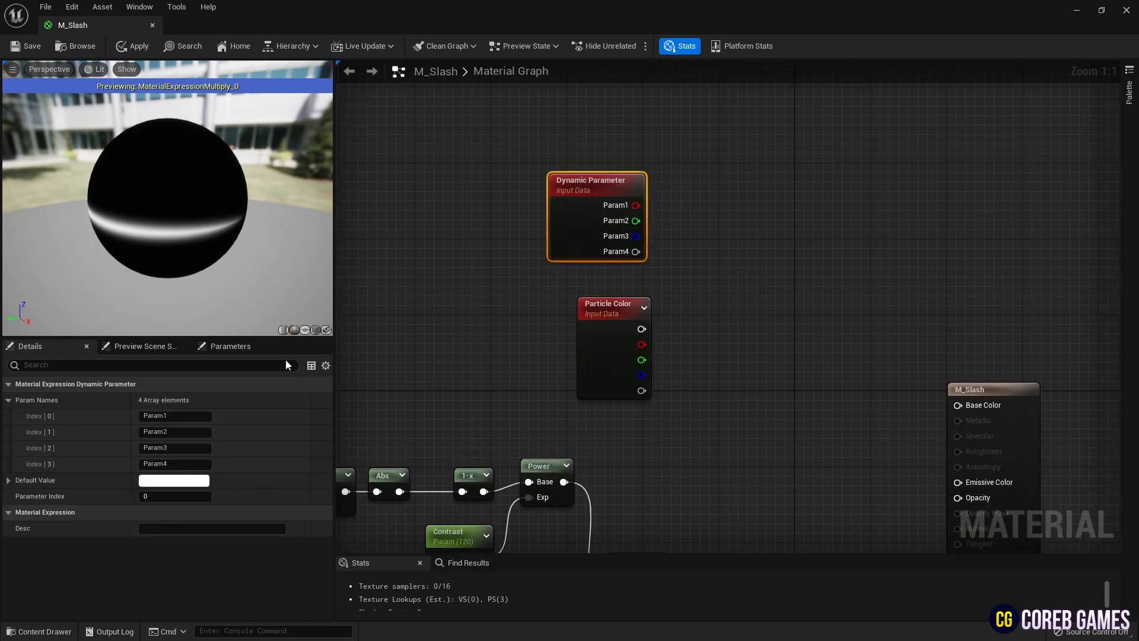
Multiply the mask with Particle Color and Dynamic Parameter into Emissive Color and Opacity
text(Emis)
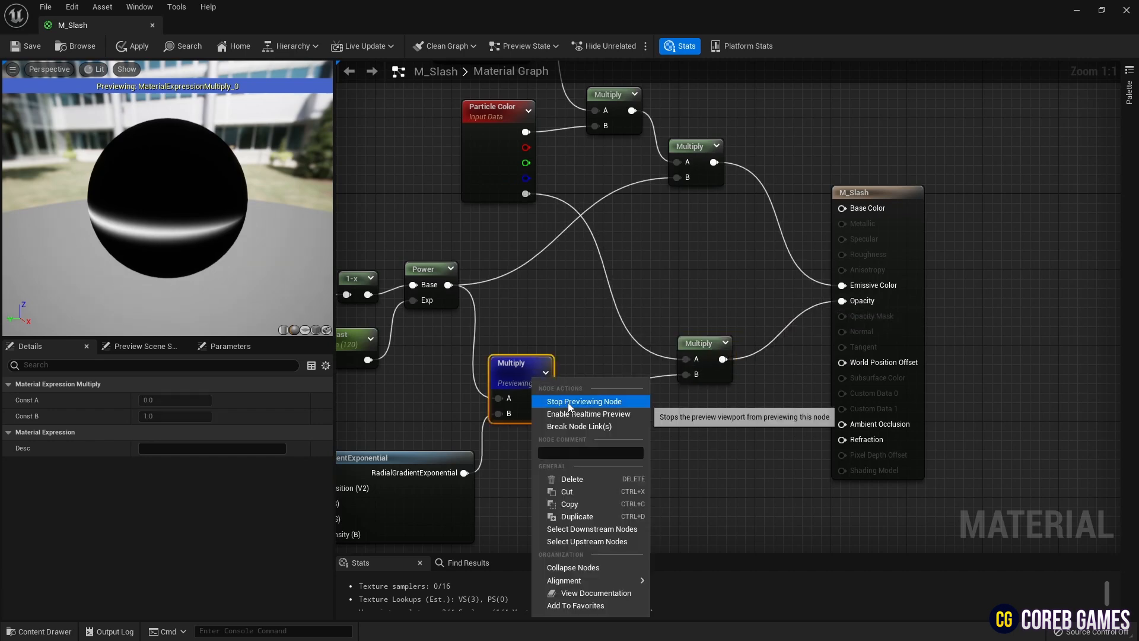
click(584, 401)
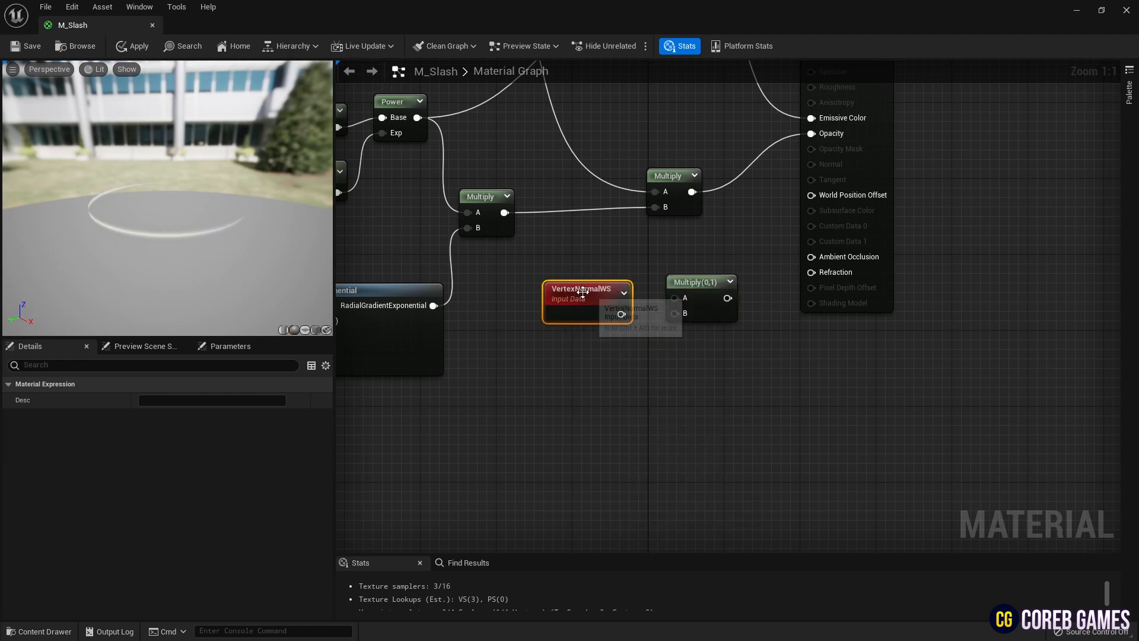
Drive World Position Offset with VertexNormalWS times a WPO parameter of 20, then save
drag(584, 315, 674, 313)
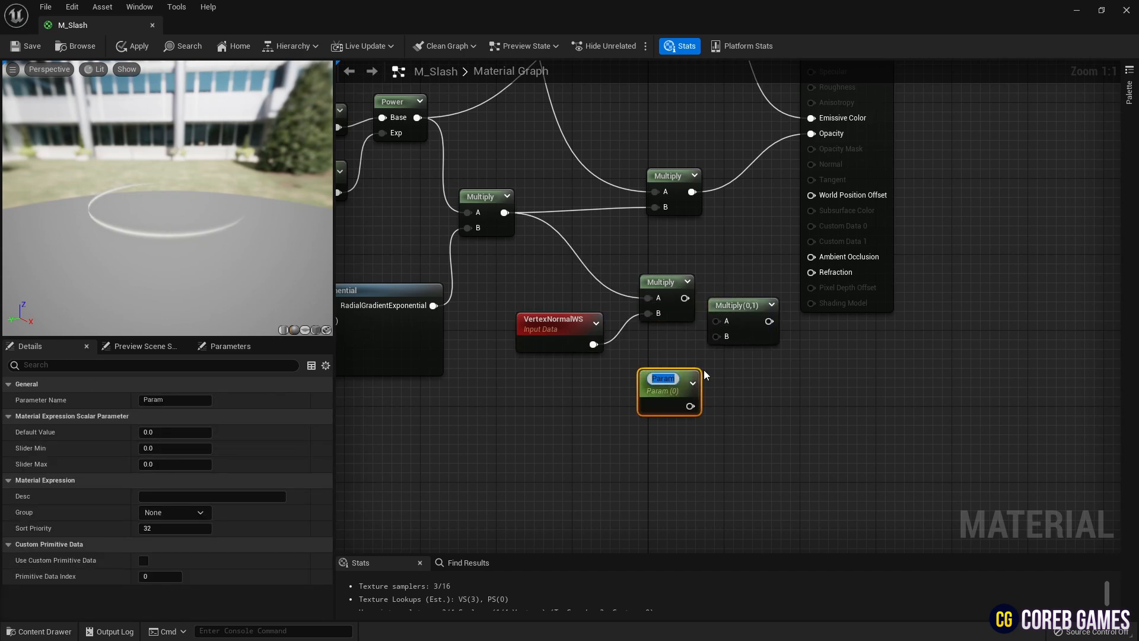
text(WPO)
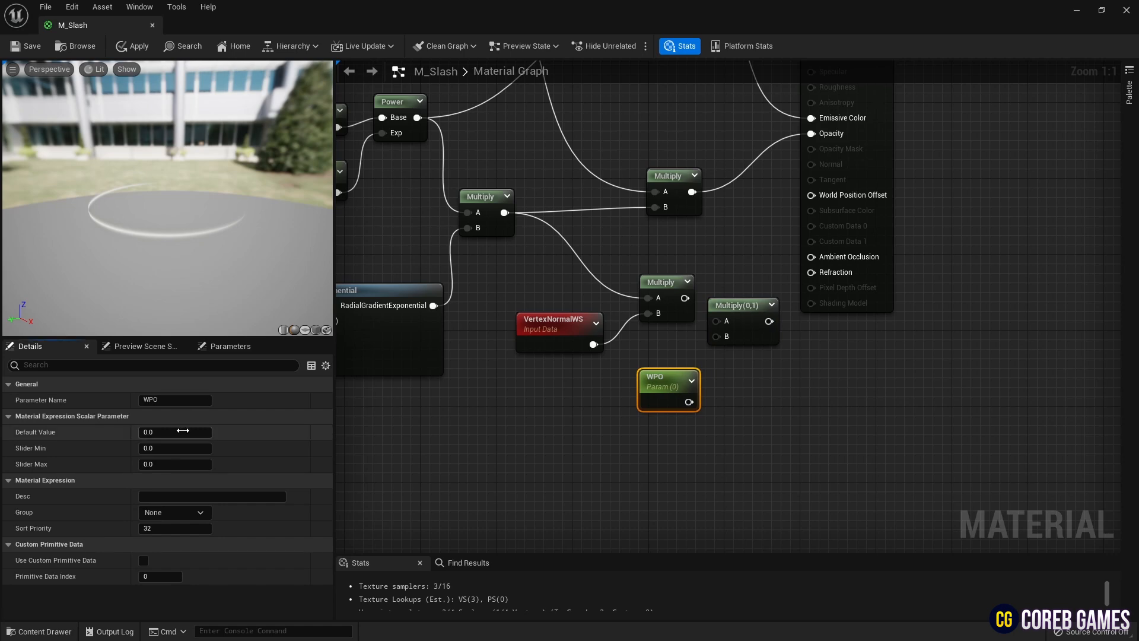
text(20.0)
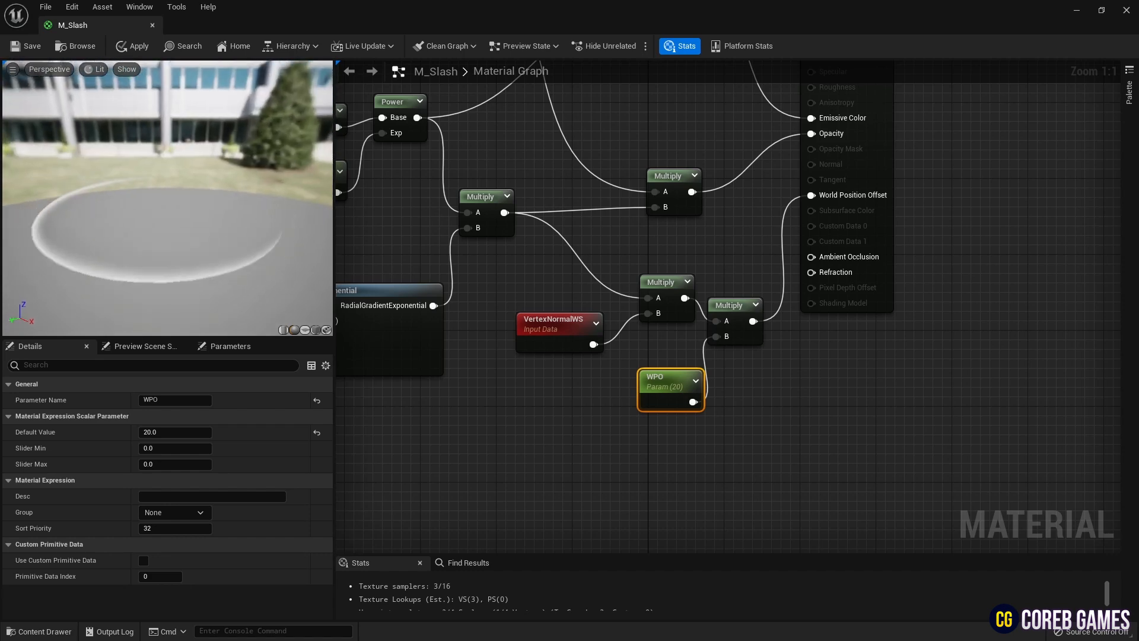
click(26, 47)
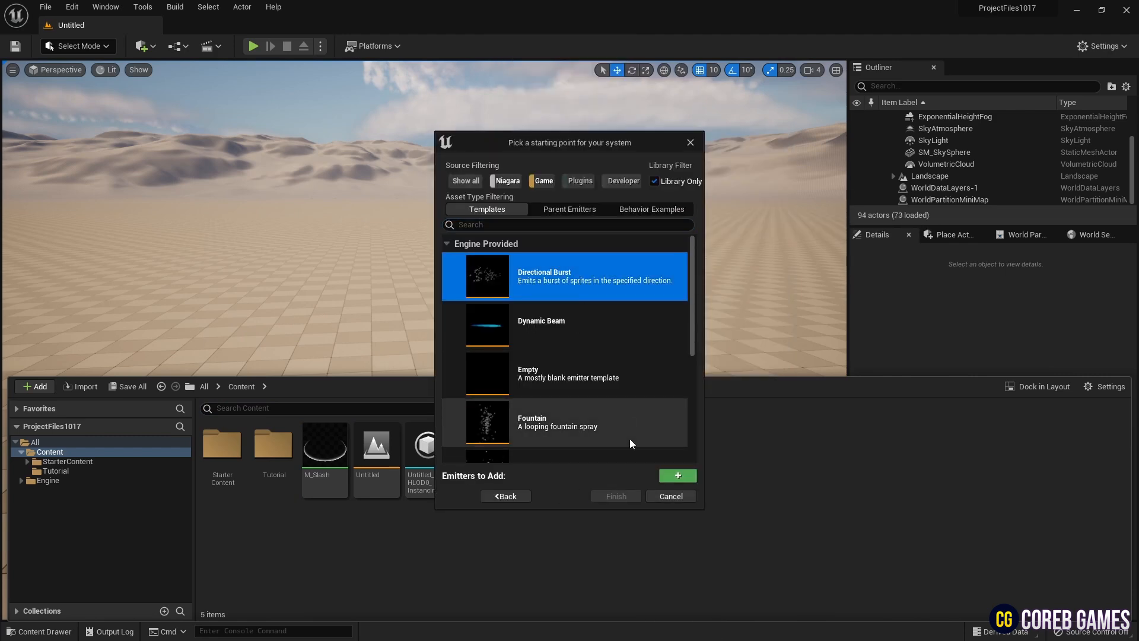
Create a Directional Burst Niagara system named NS_Slash and open it
click(616, 496)
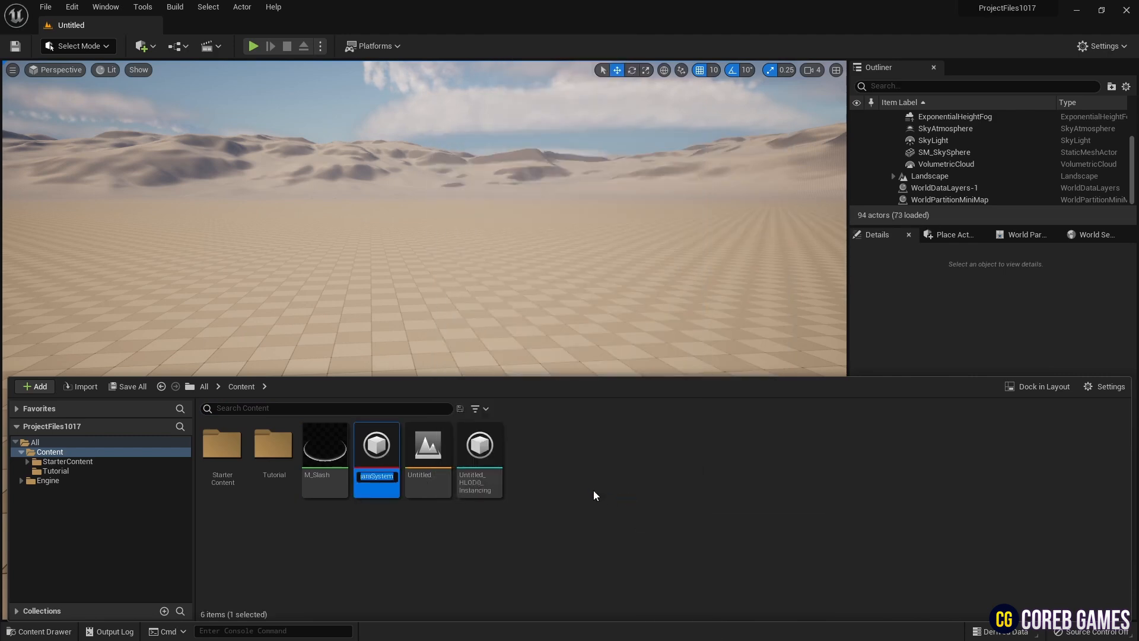
text(NS_Sl)
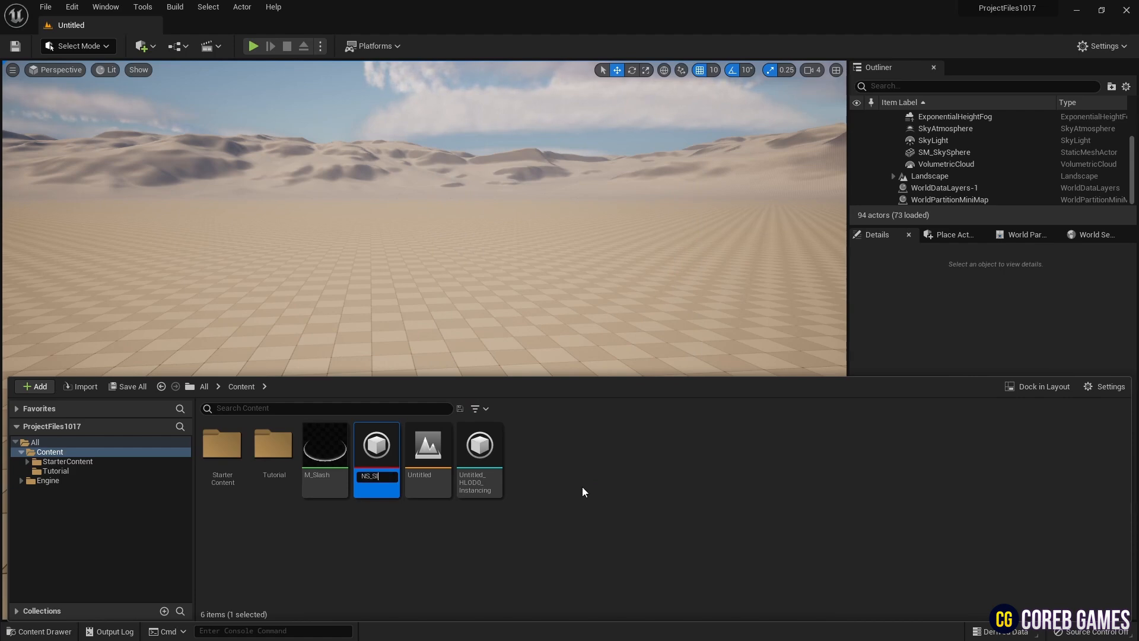
key(Enter)
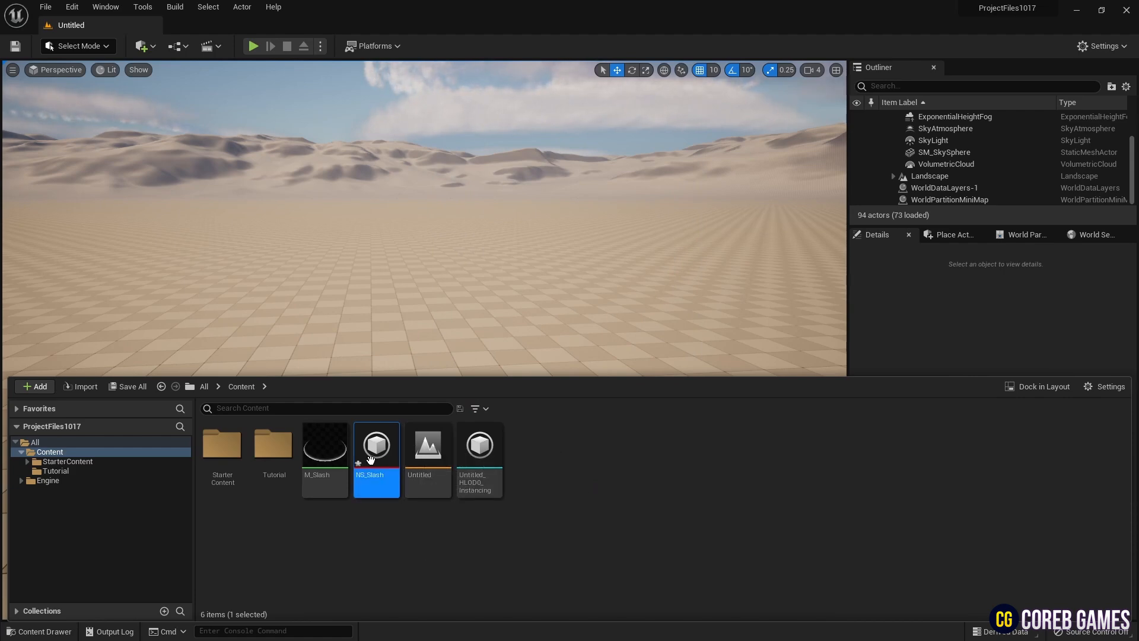
double_click(377, 445)
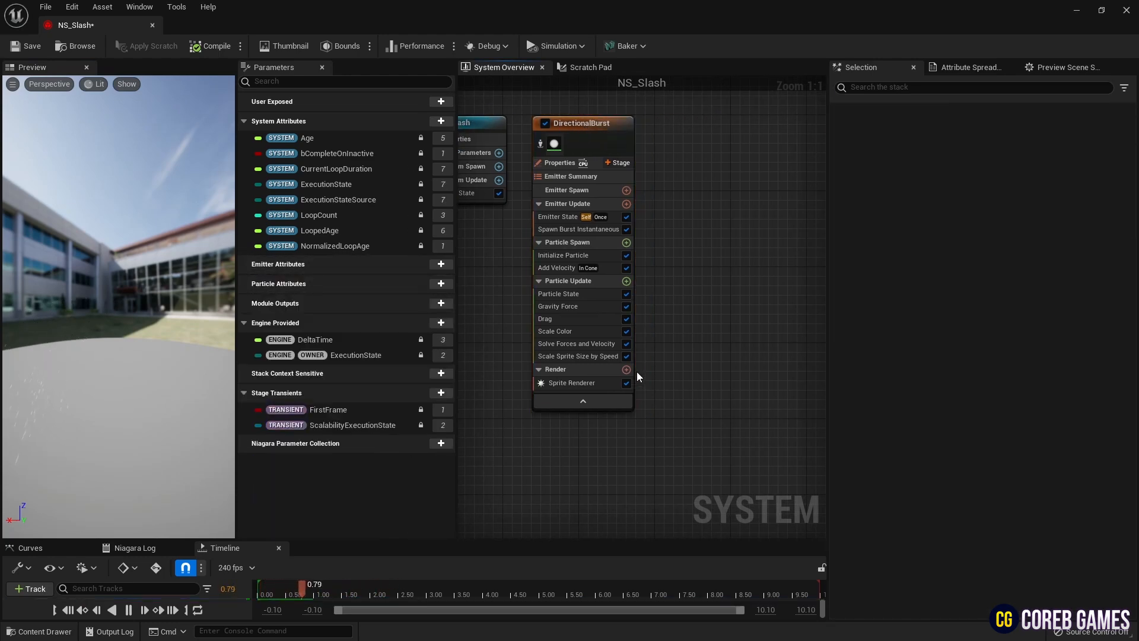
Replace sprites with an EditorSphere Mesh Renderer using M_Slash as override material
click(626, 369)
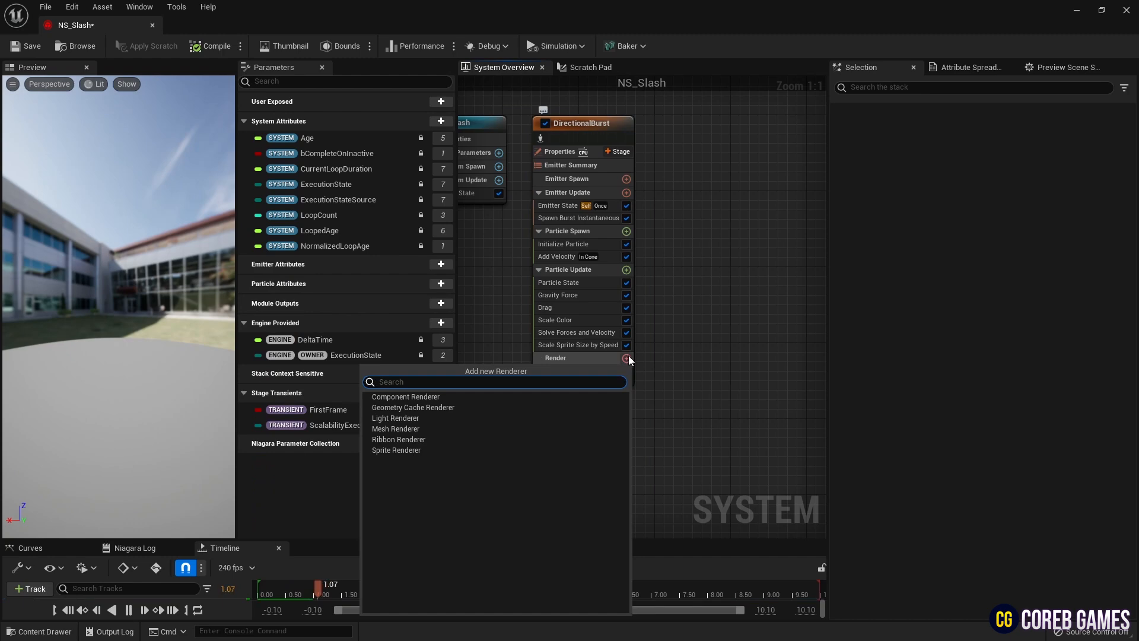
click(395, 428)
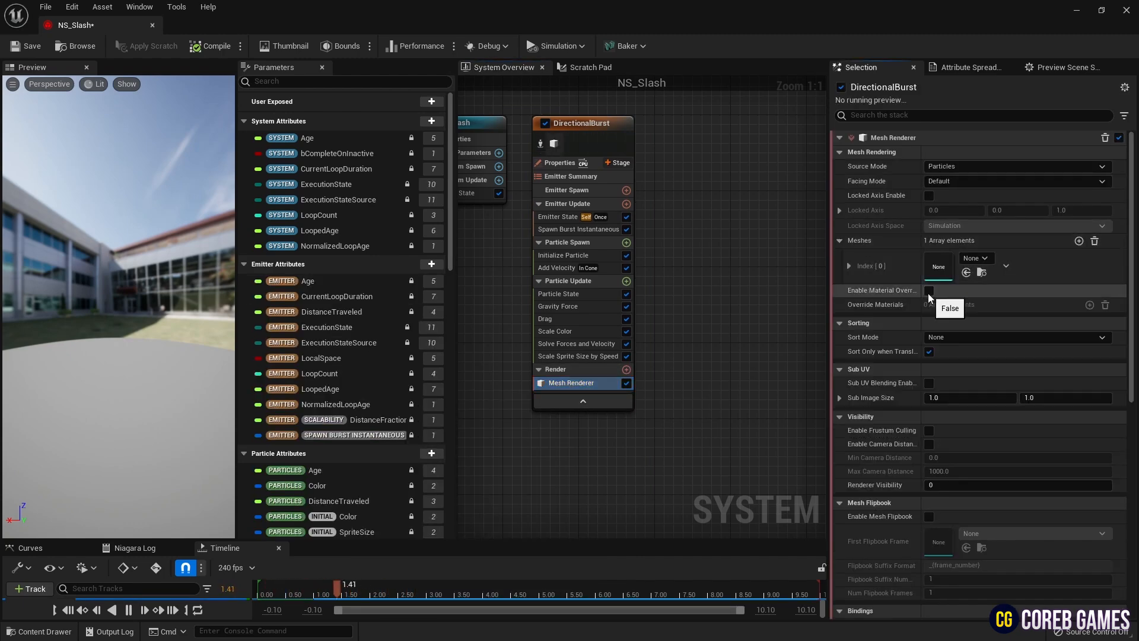
click(976, 258)
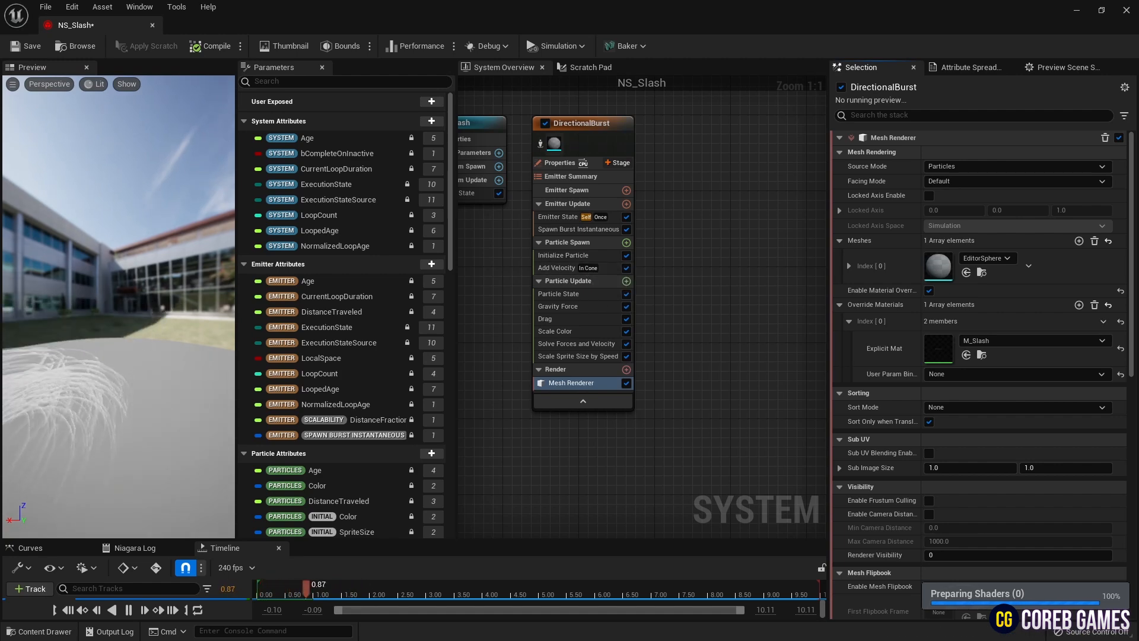
click(558, 217)
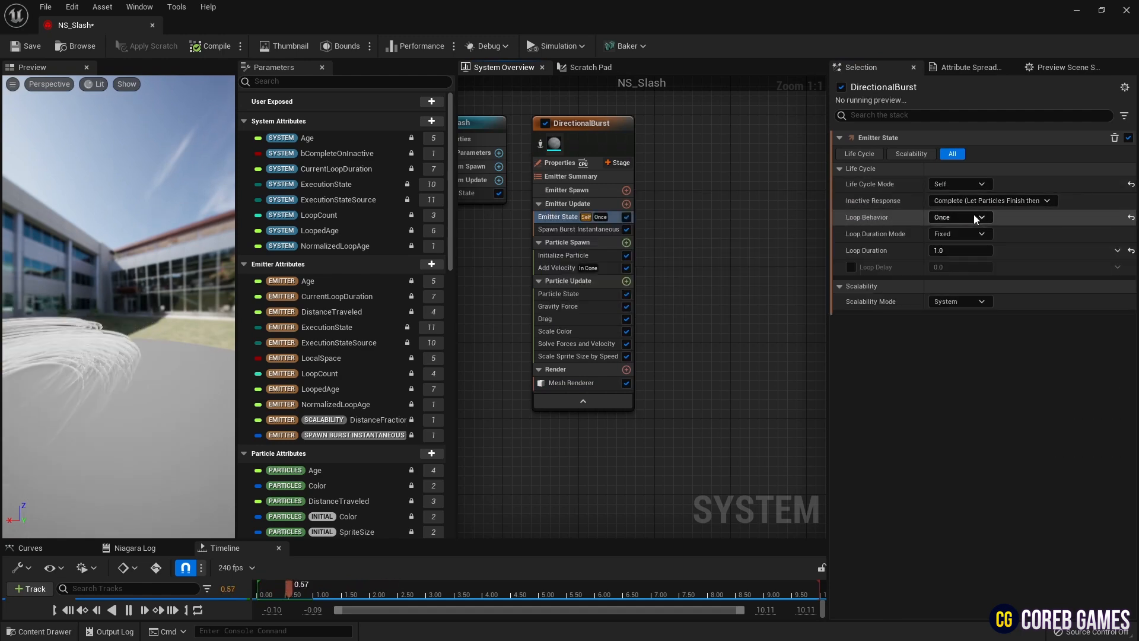
Set the DirectionalBurst Emitter State Loop Behavior to Infinite
click(981, 218)
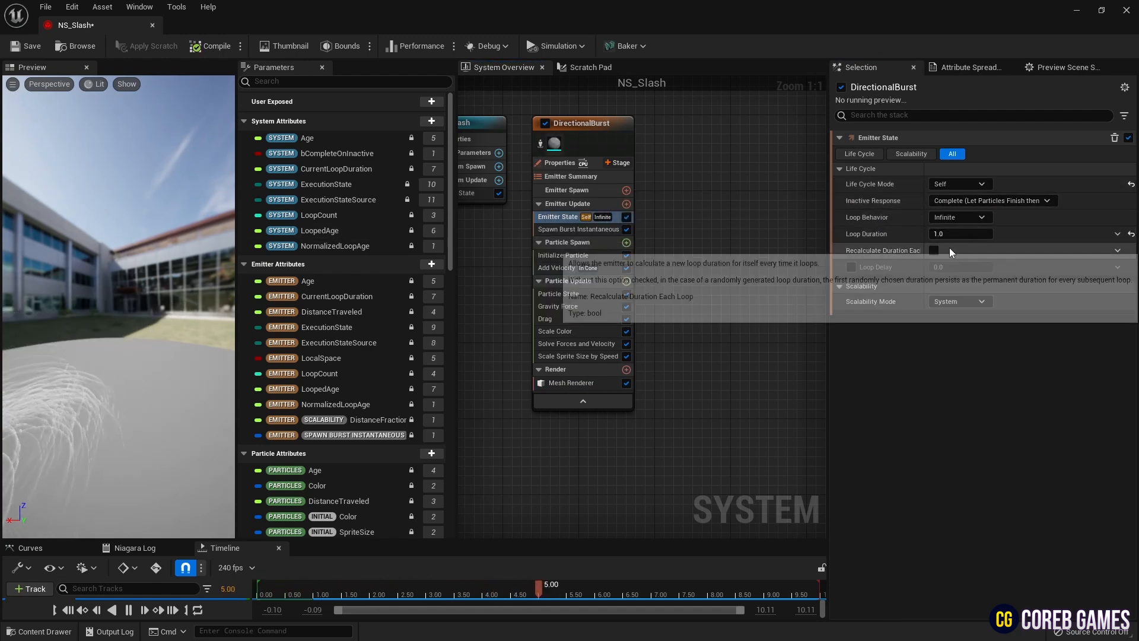
click(577, 229)
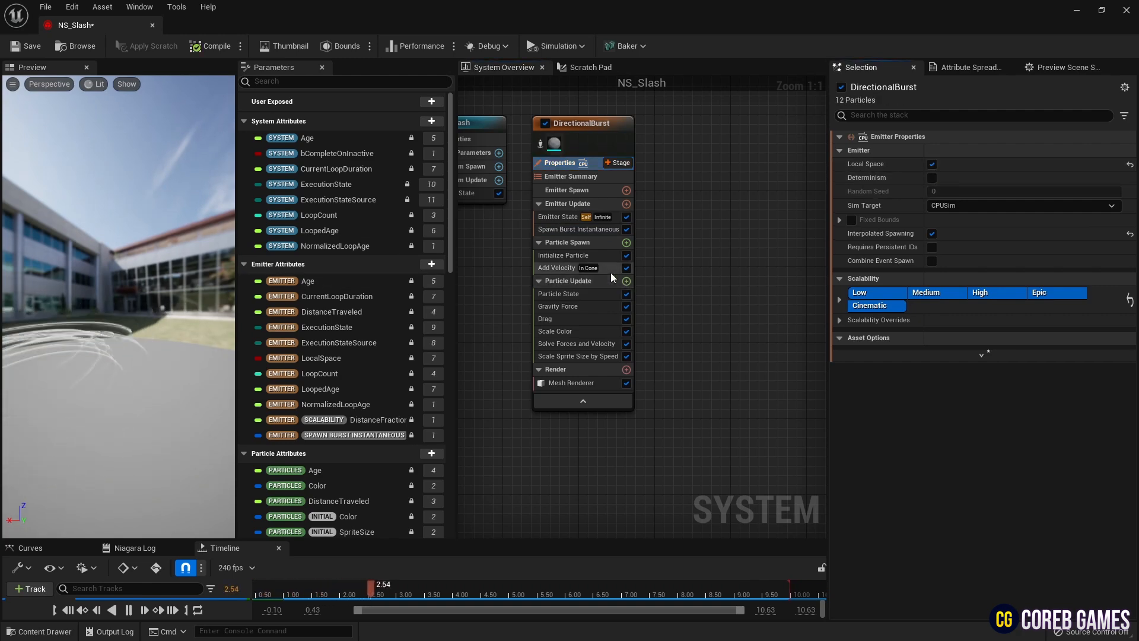
Set Add Velocity to From Point with a speed of 50, and remove Gravity Force
click(556, 268)
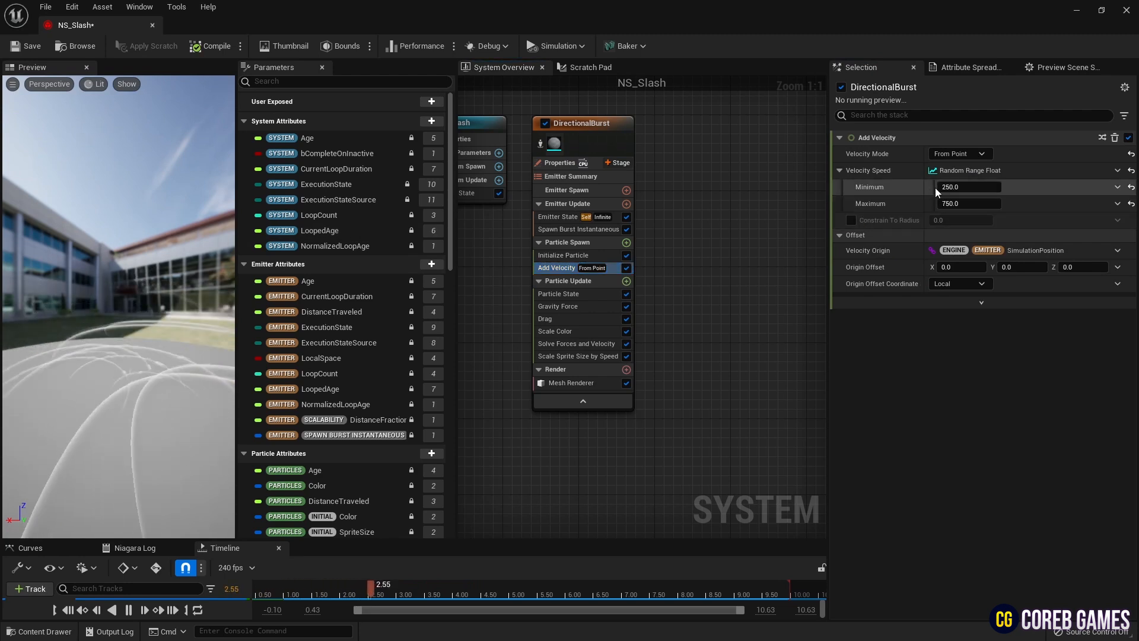
text(50)
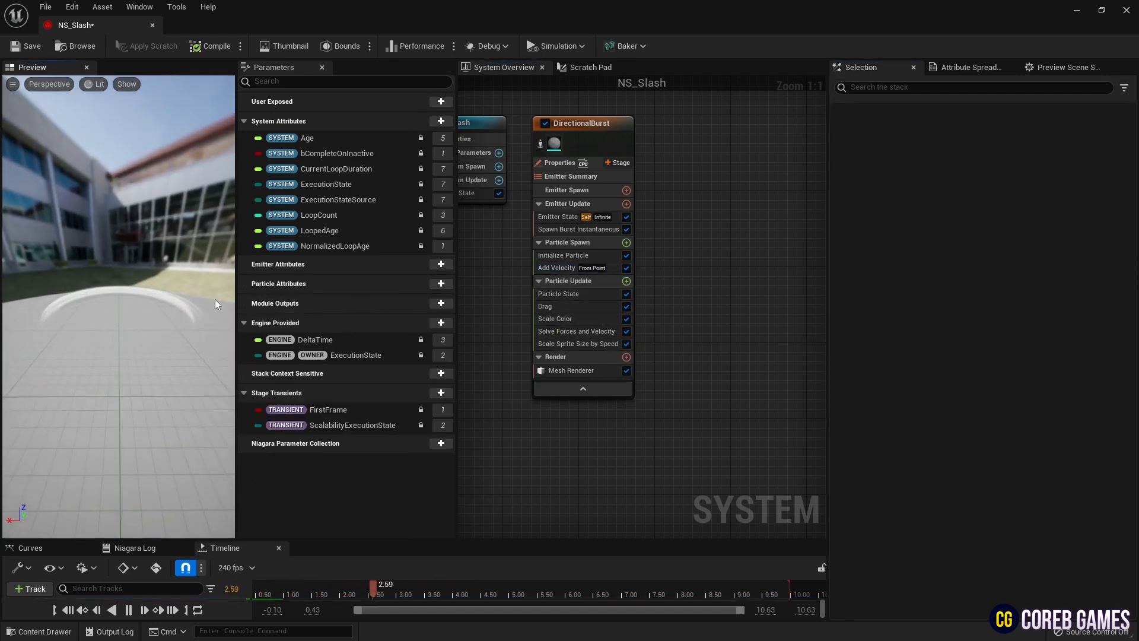
click(626, 242)
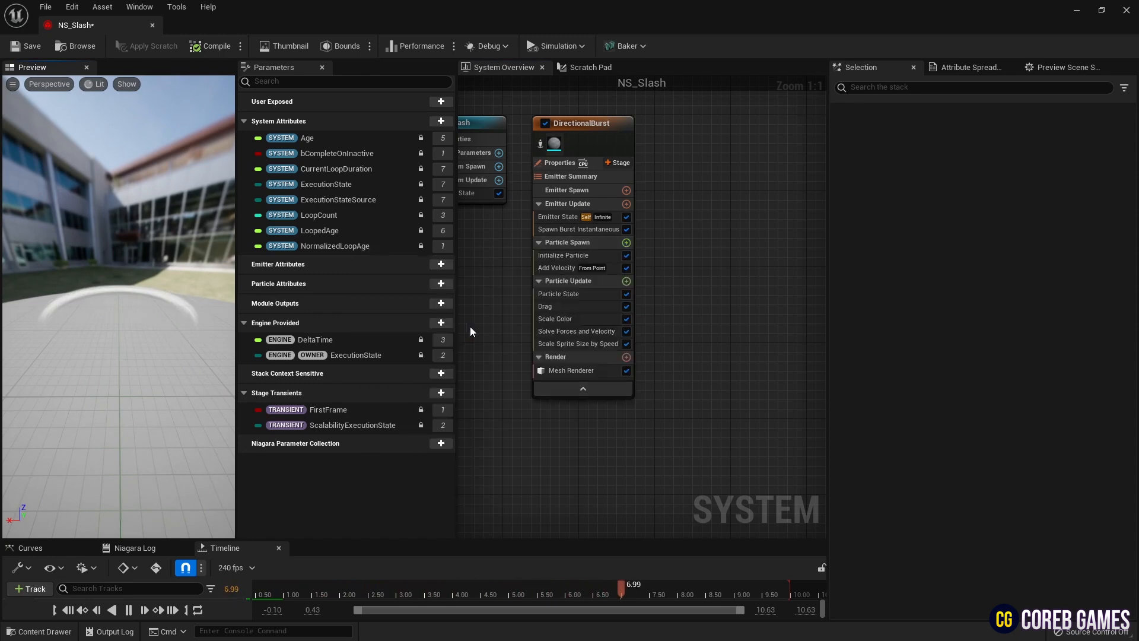
Add random Initial Mesh Orientation and Update Mesh Orientation spinning around Z at rate 2
click(573, 280)
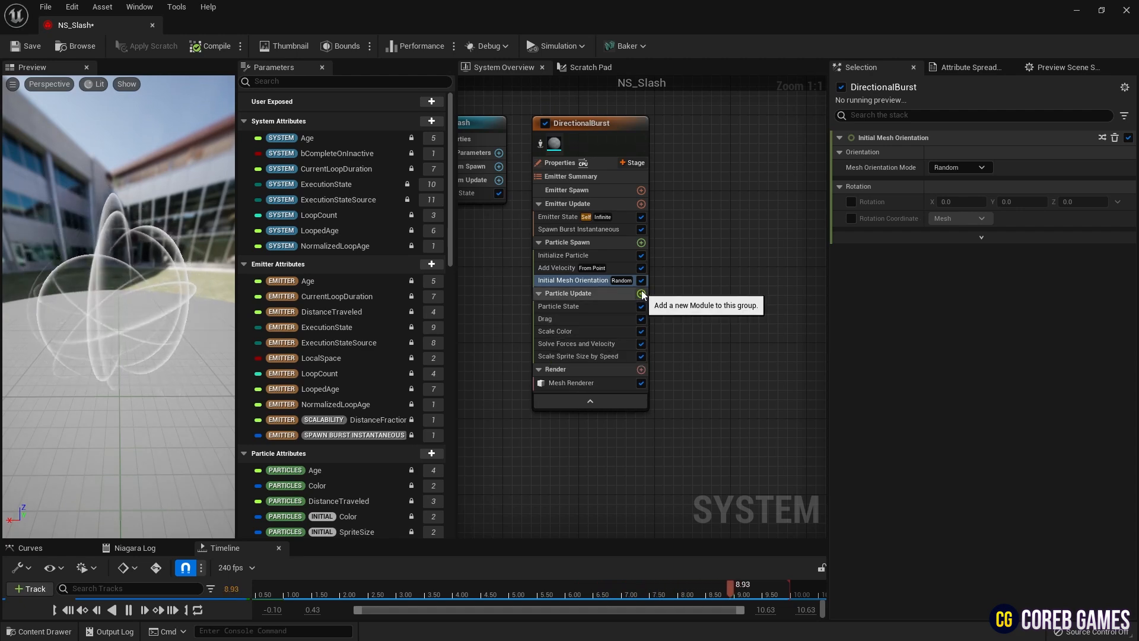
click(641, 293)
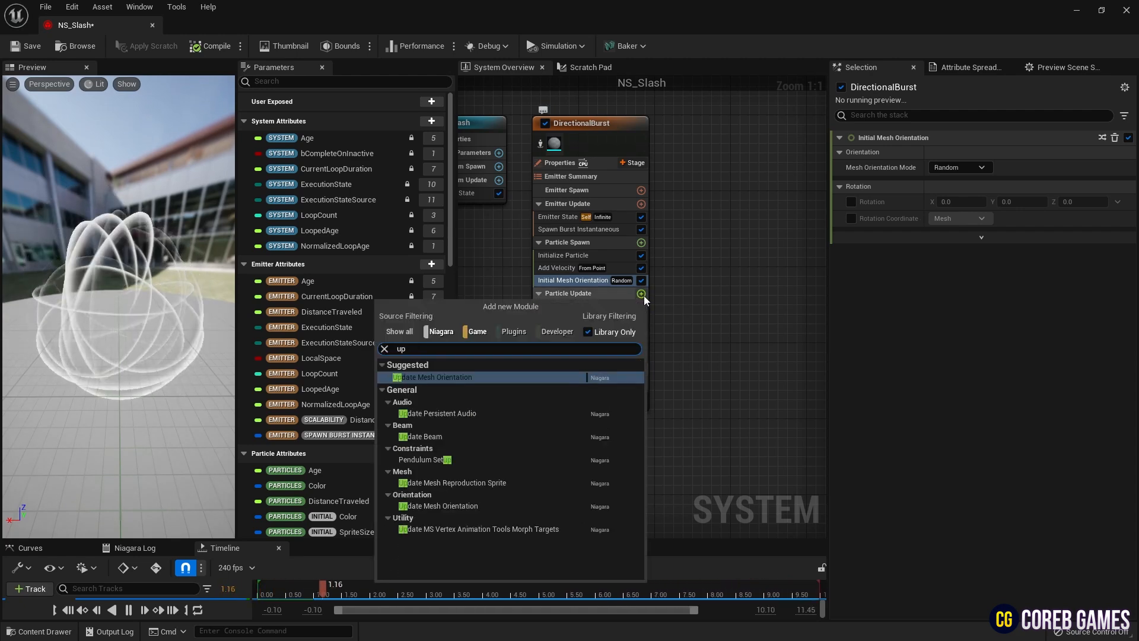
click(434, 377)
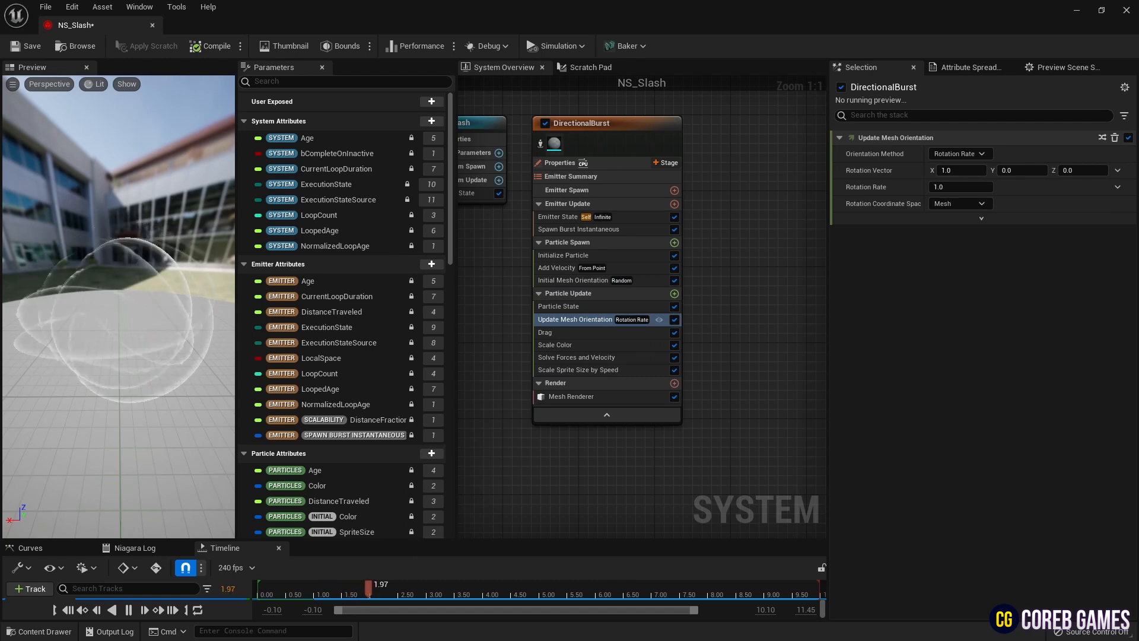
click(960, 170)
text(0)
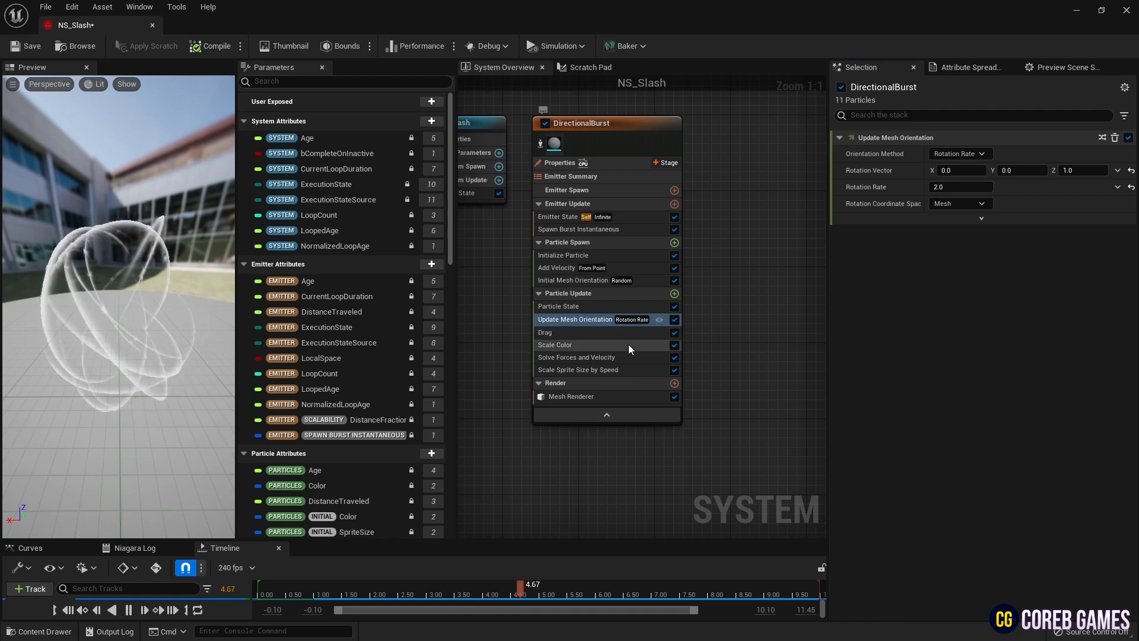
Drive Scale Color RGB from linear color (10, 0.1, 0) and alpha from a rise-and-fall curve
click(578, 345)
text(line)
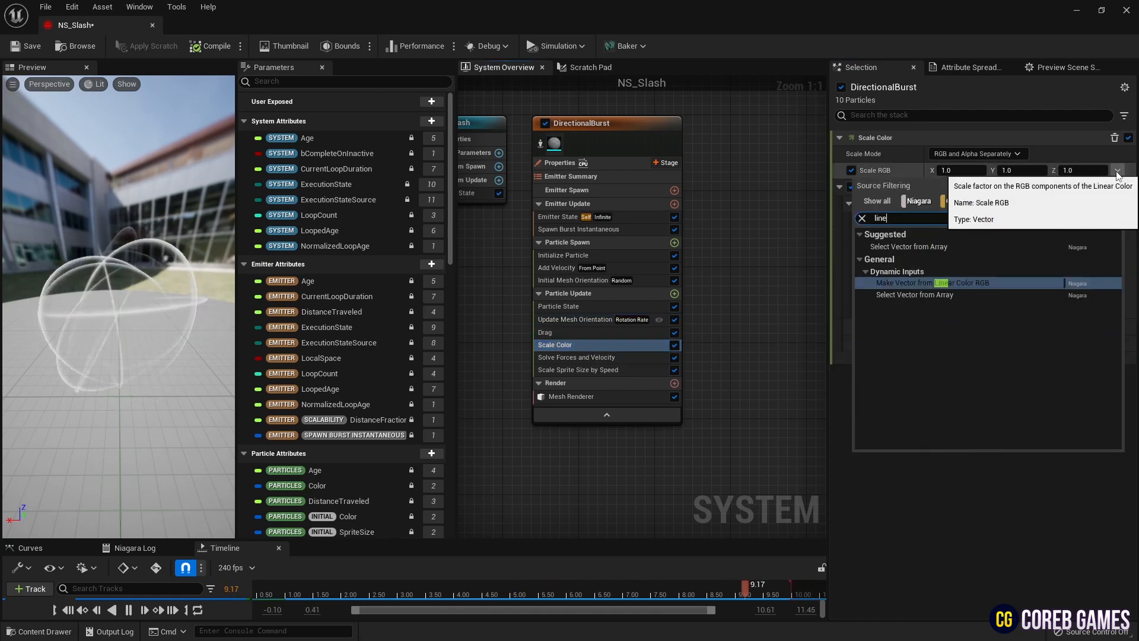
click(933, 283)
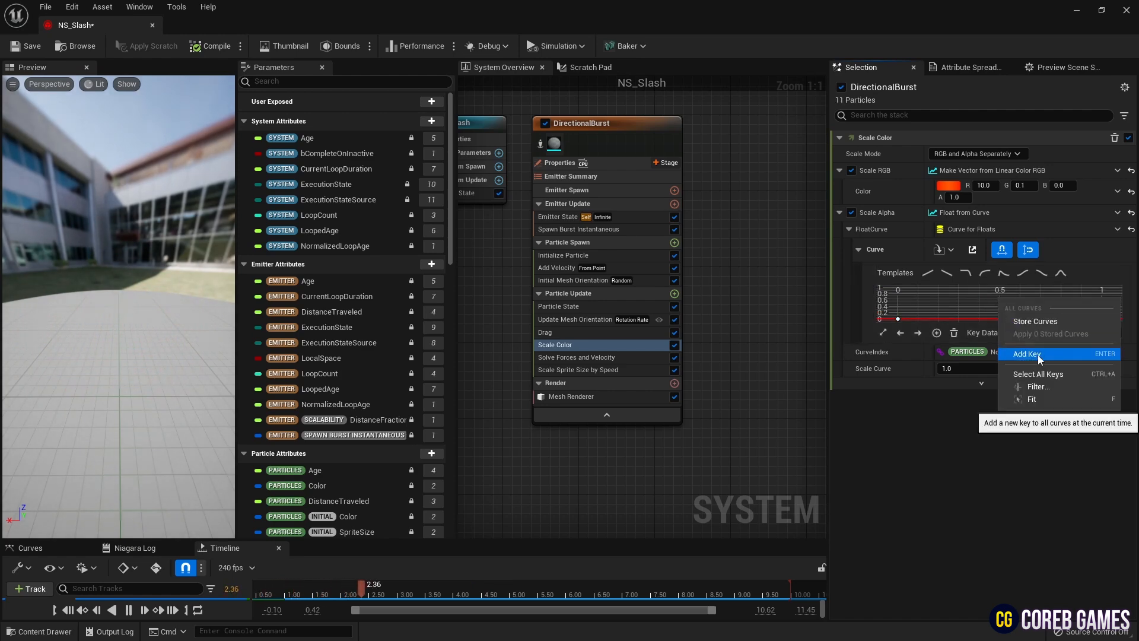
click(1027, 354)
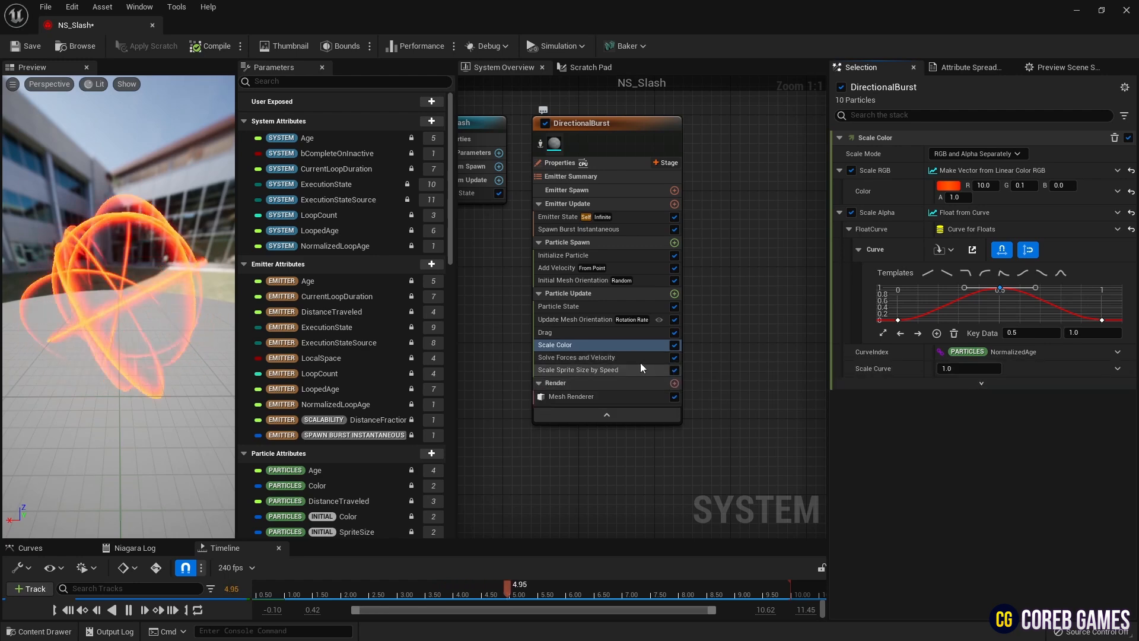
Add Dynamic Material Parameters to Particle Update with Emissive Color Brightness 10
click(674, 294)
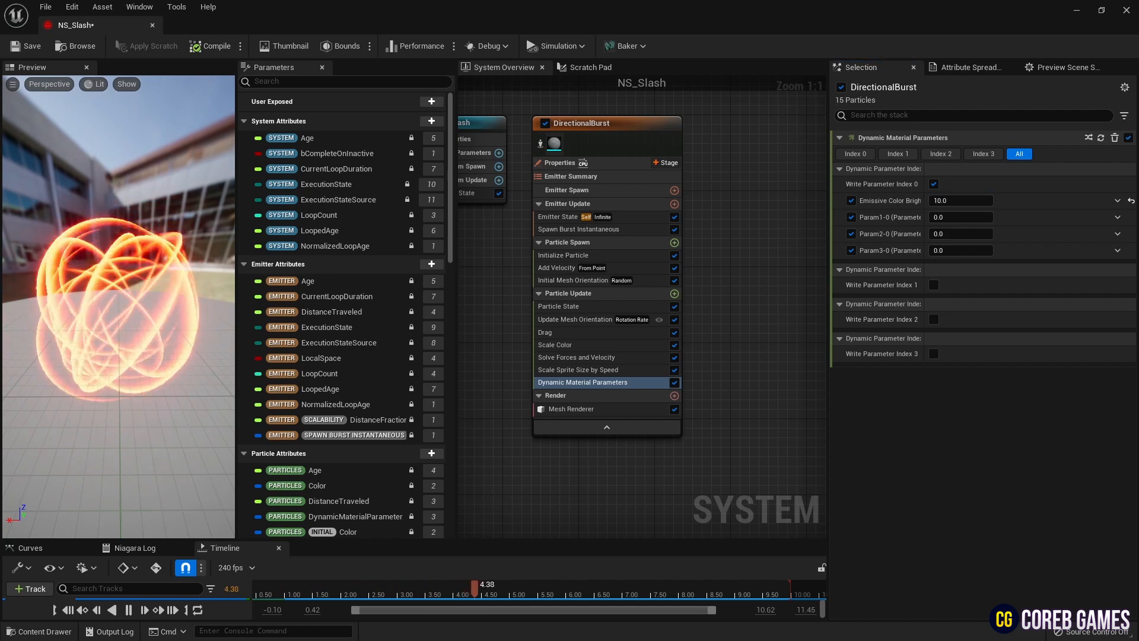
click(674, 293)
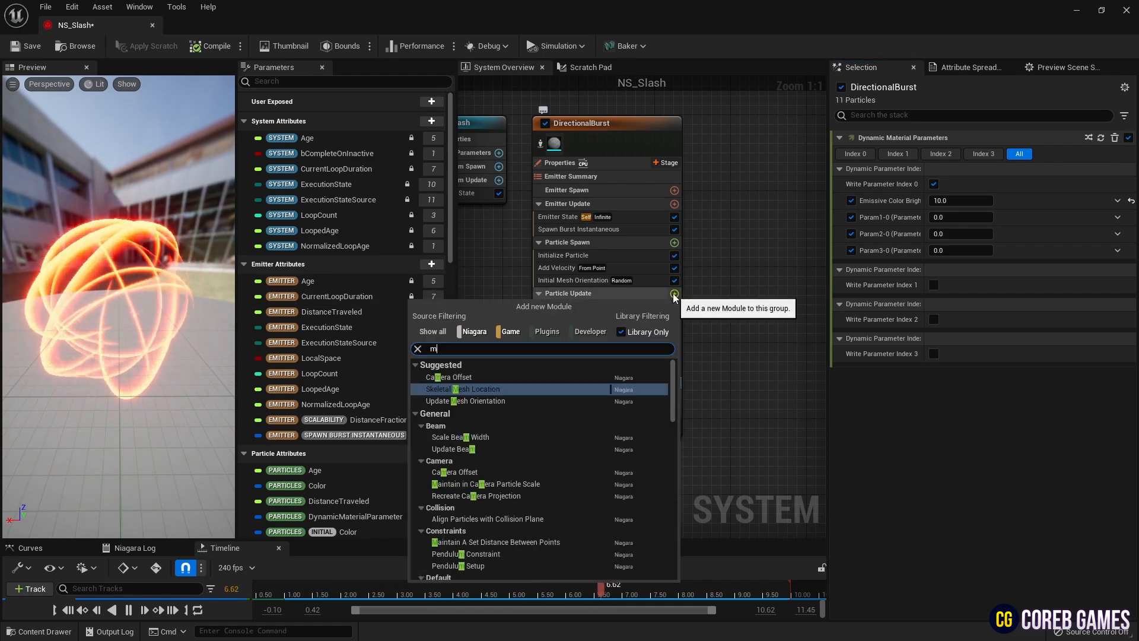
Add Scale Mesh Size driven by a float curve ramping from 0 to 1
text(esh)
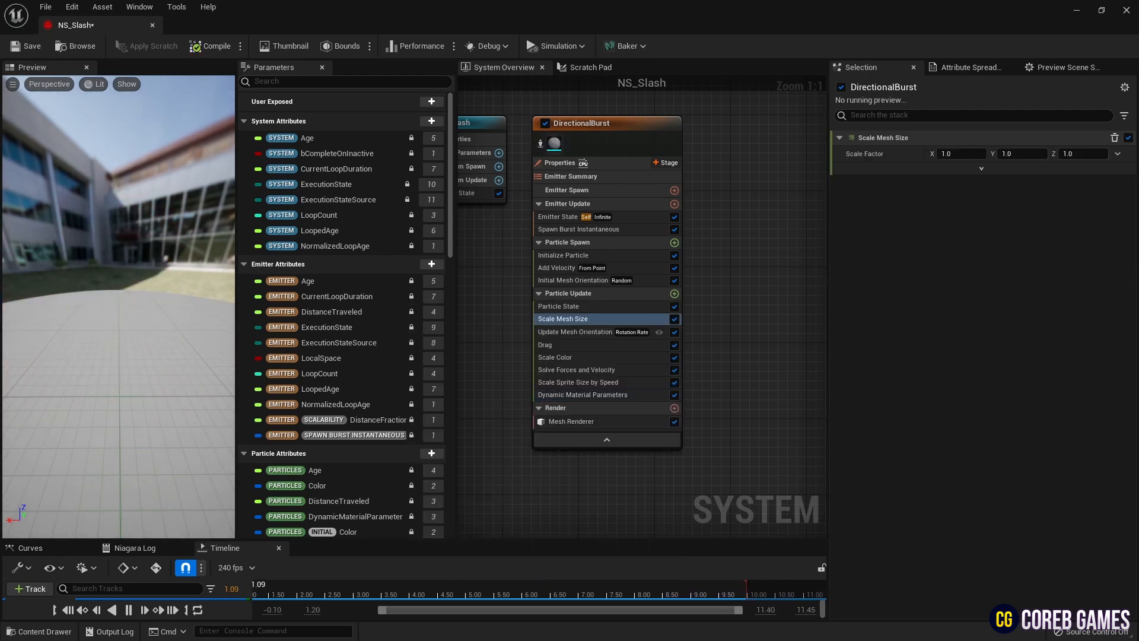
click(1117, 154)
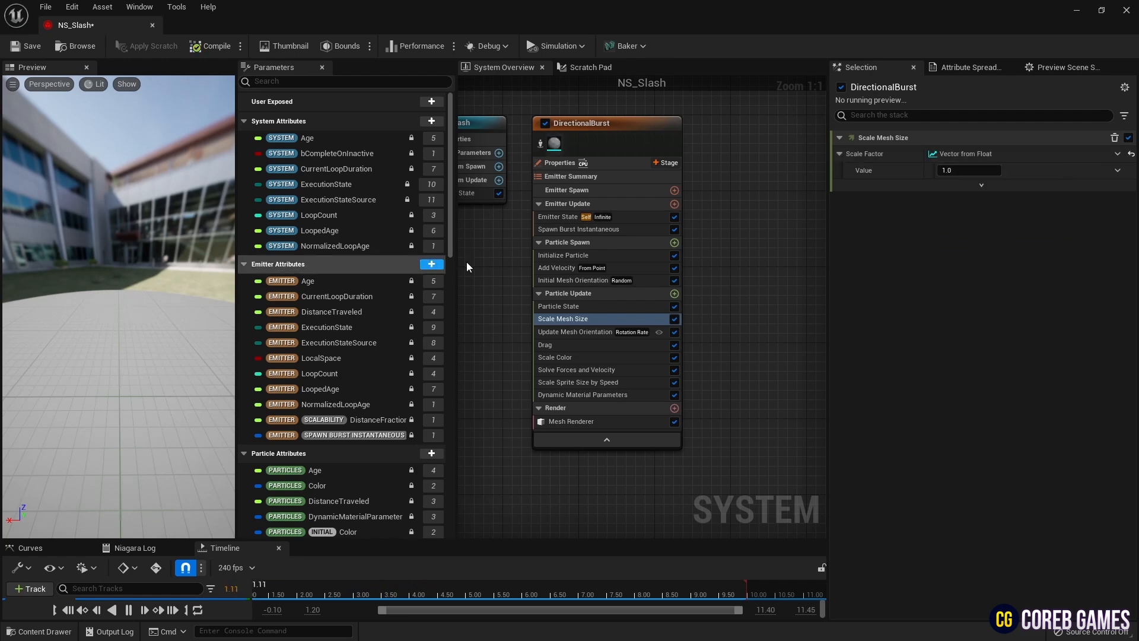
click(1117, 171)
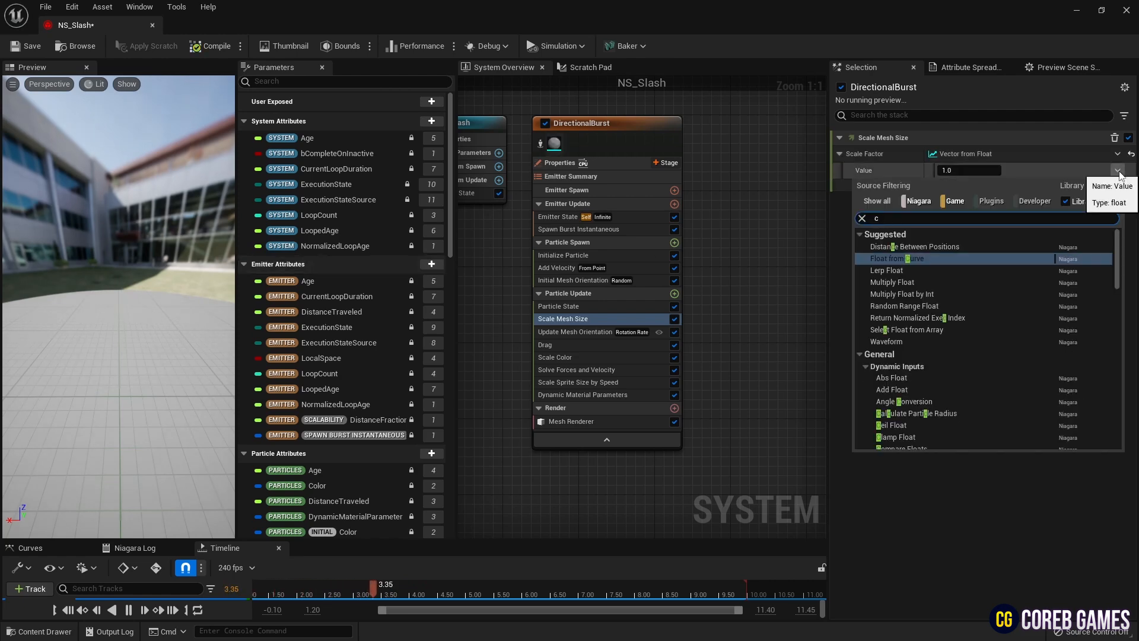
click(897, 258)
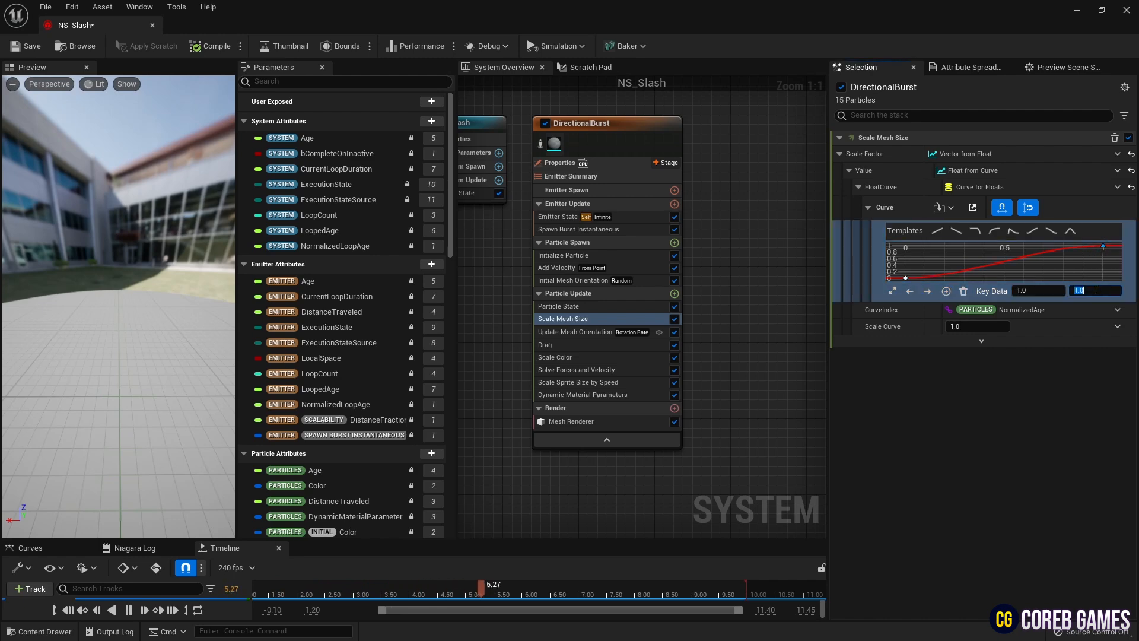
click(572, 256)
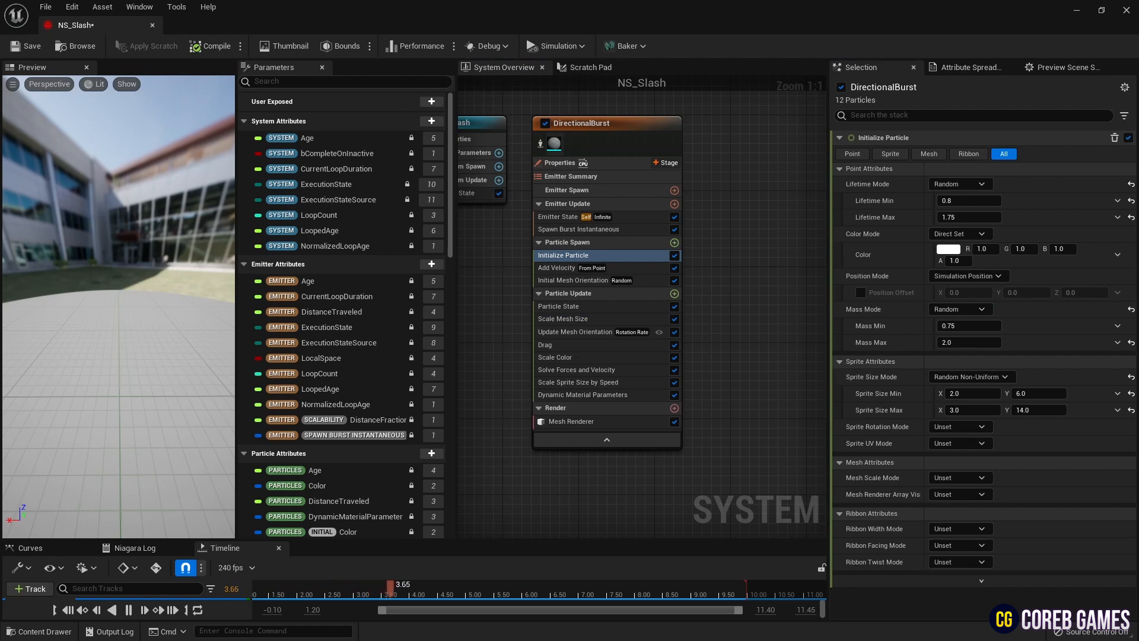
Set Initialize Particle Mesh Scale Mode to Uniform and Lifetime Min to 0.6
click(961, 478)
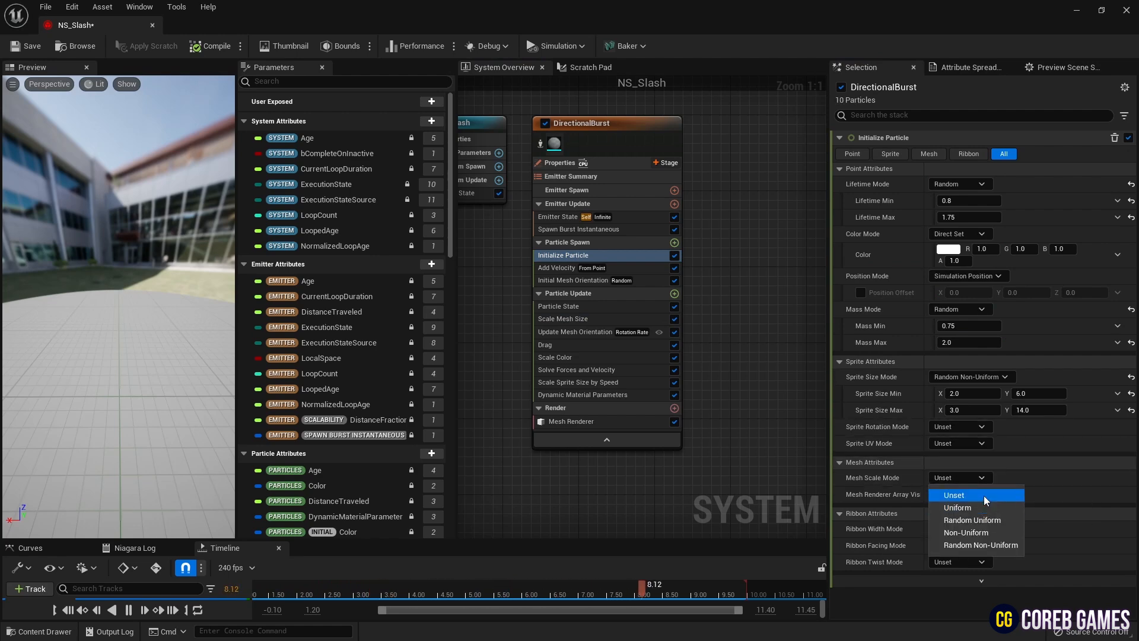
click(958, 508)
text(0.25)
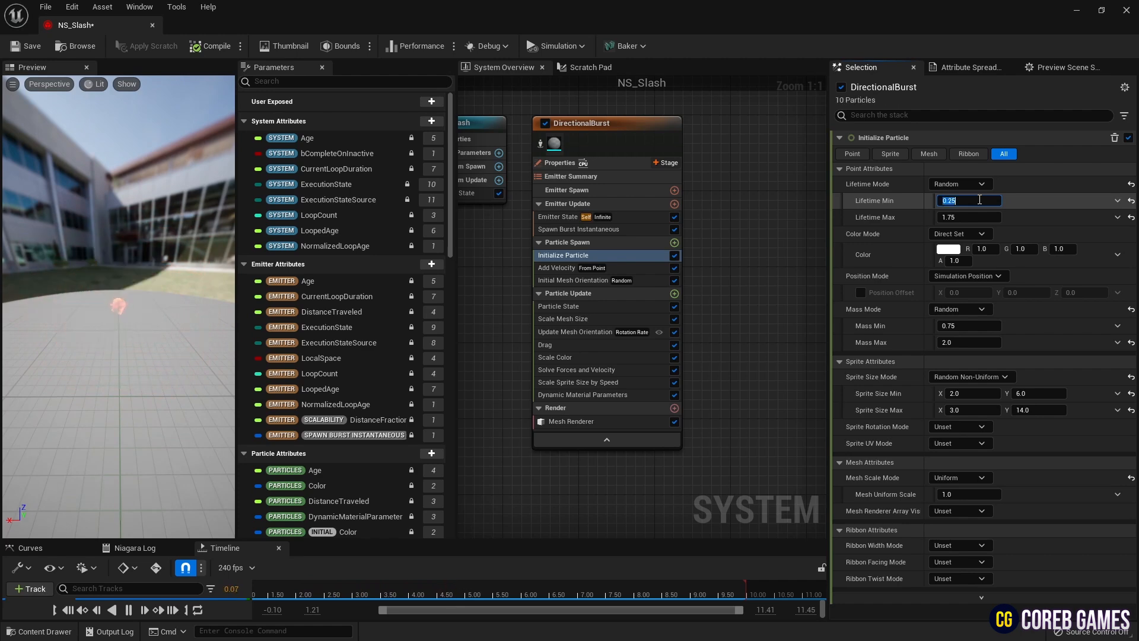
text(0.6)
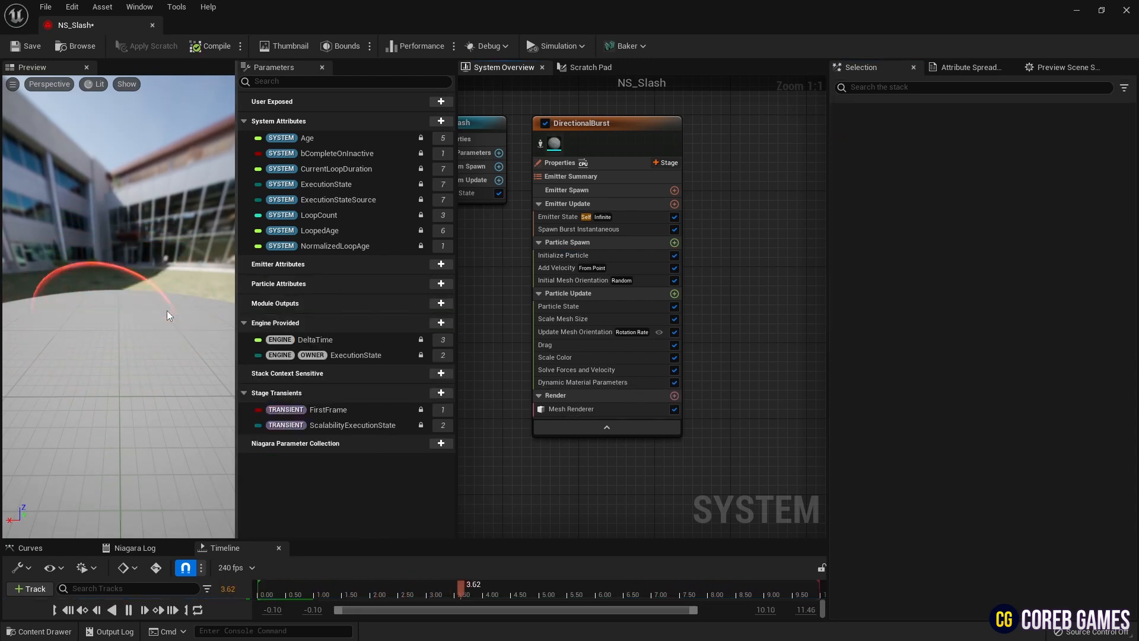
mouse_move(28, 46)
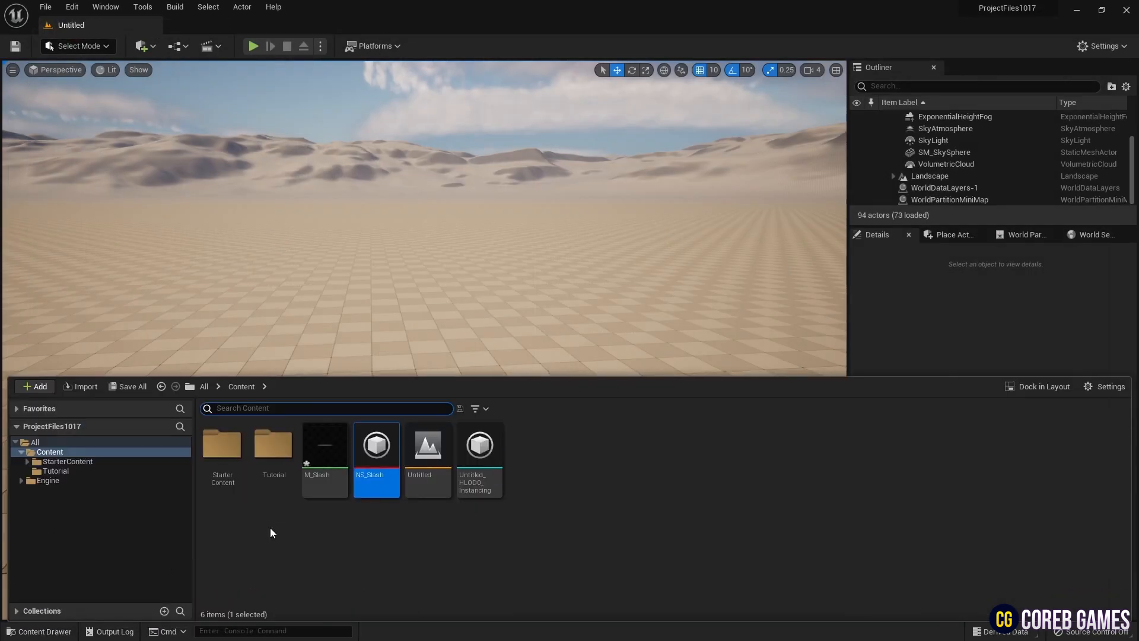
Drag NS_Slash onto the desert ground, then deselect it
drag(376, 450, 400, 360)
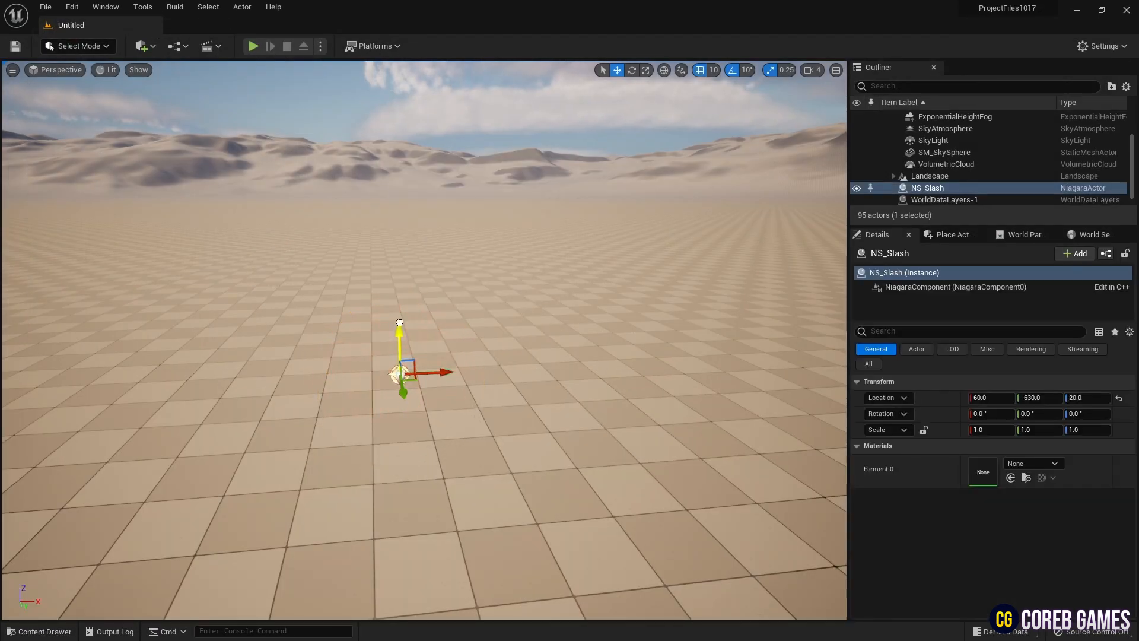
click(976, 164)
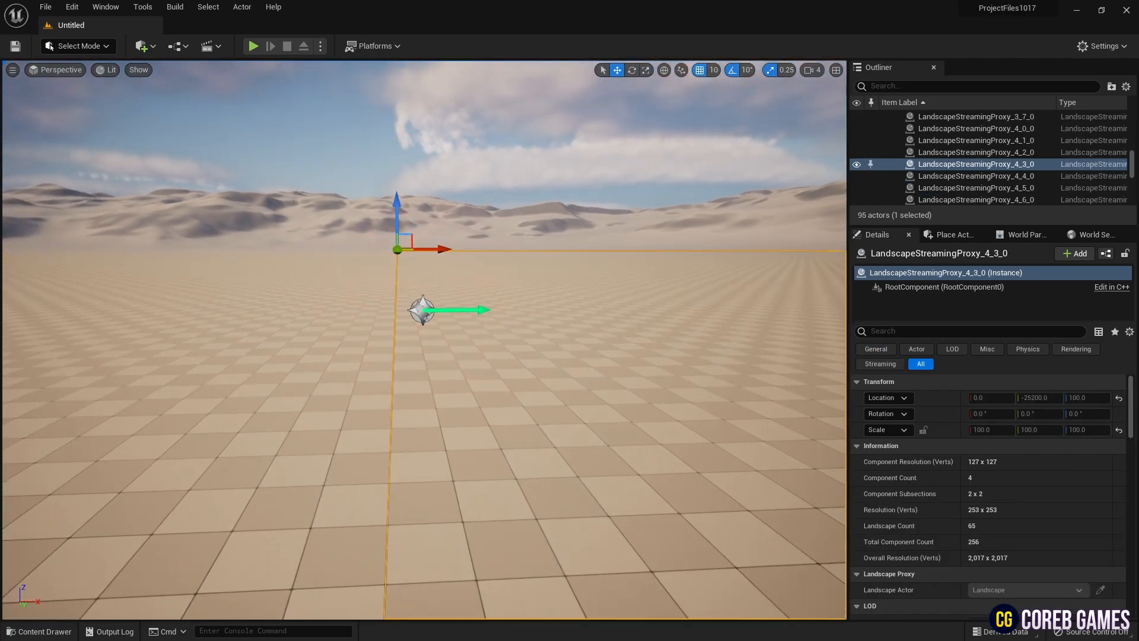